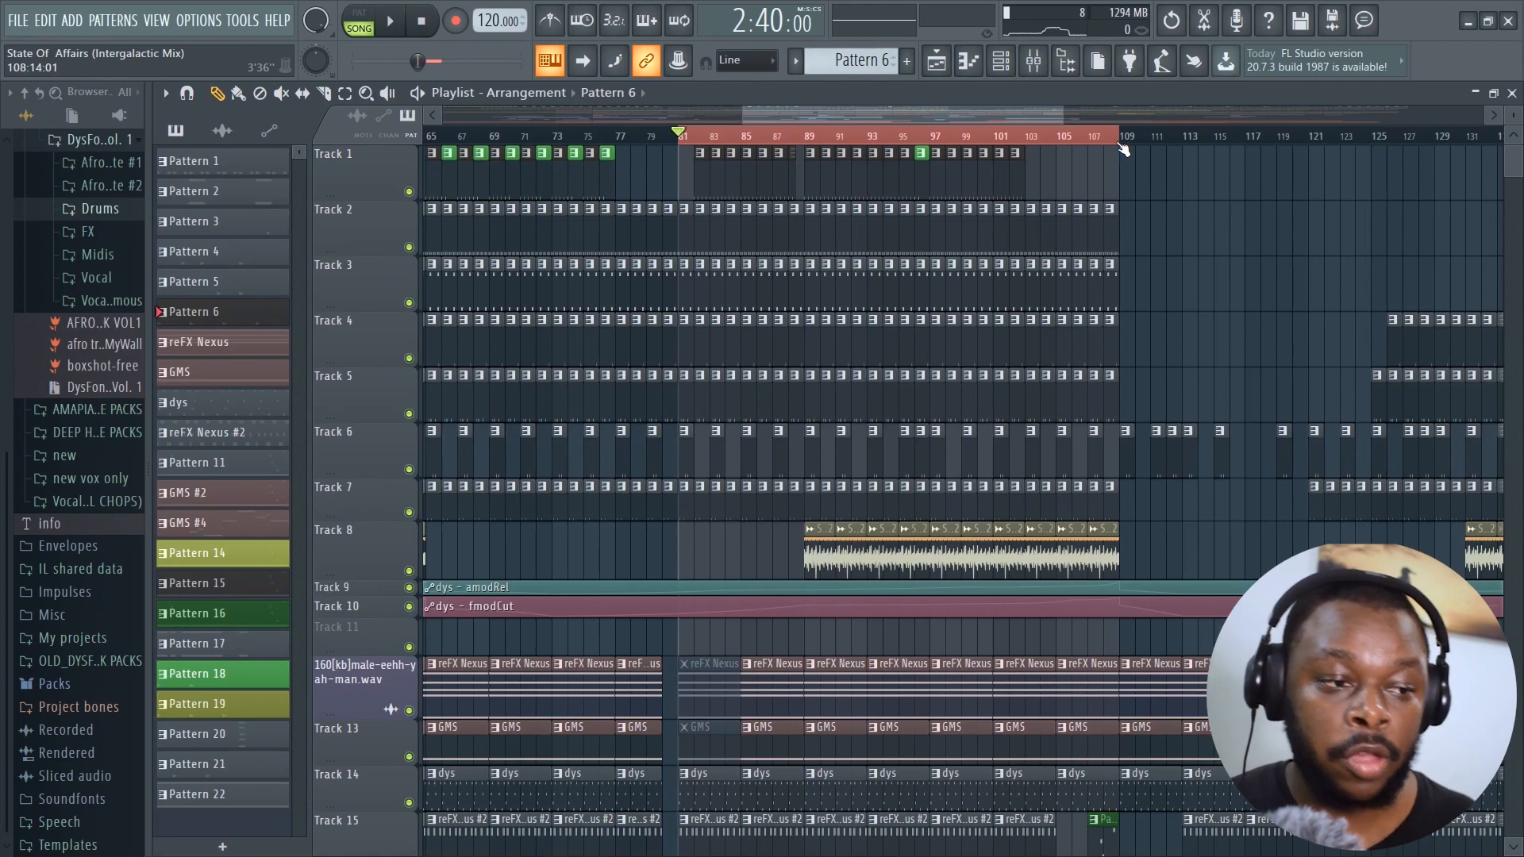
# Show the mixer with the Master track's empty effect slots selected
pyautogui.click(1031, 62)
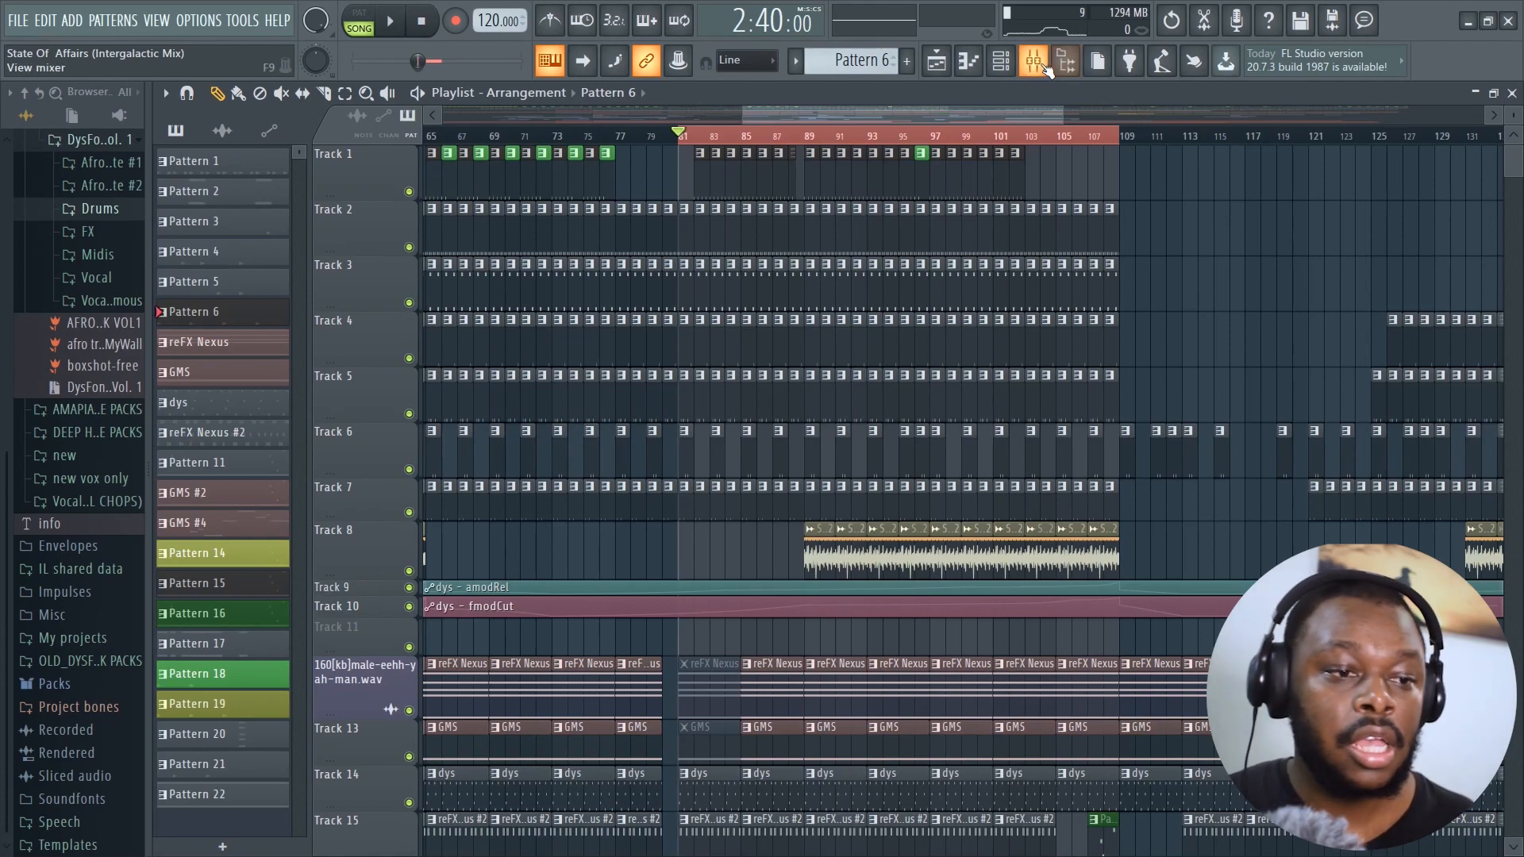
pyautogui.click(1032, 61)
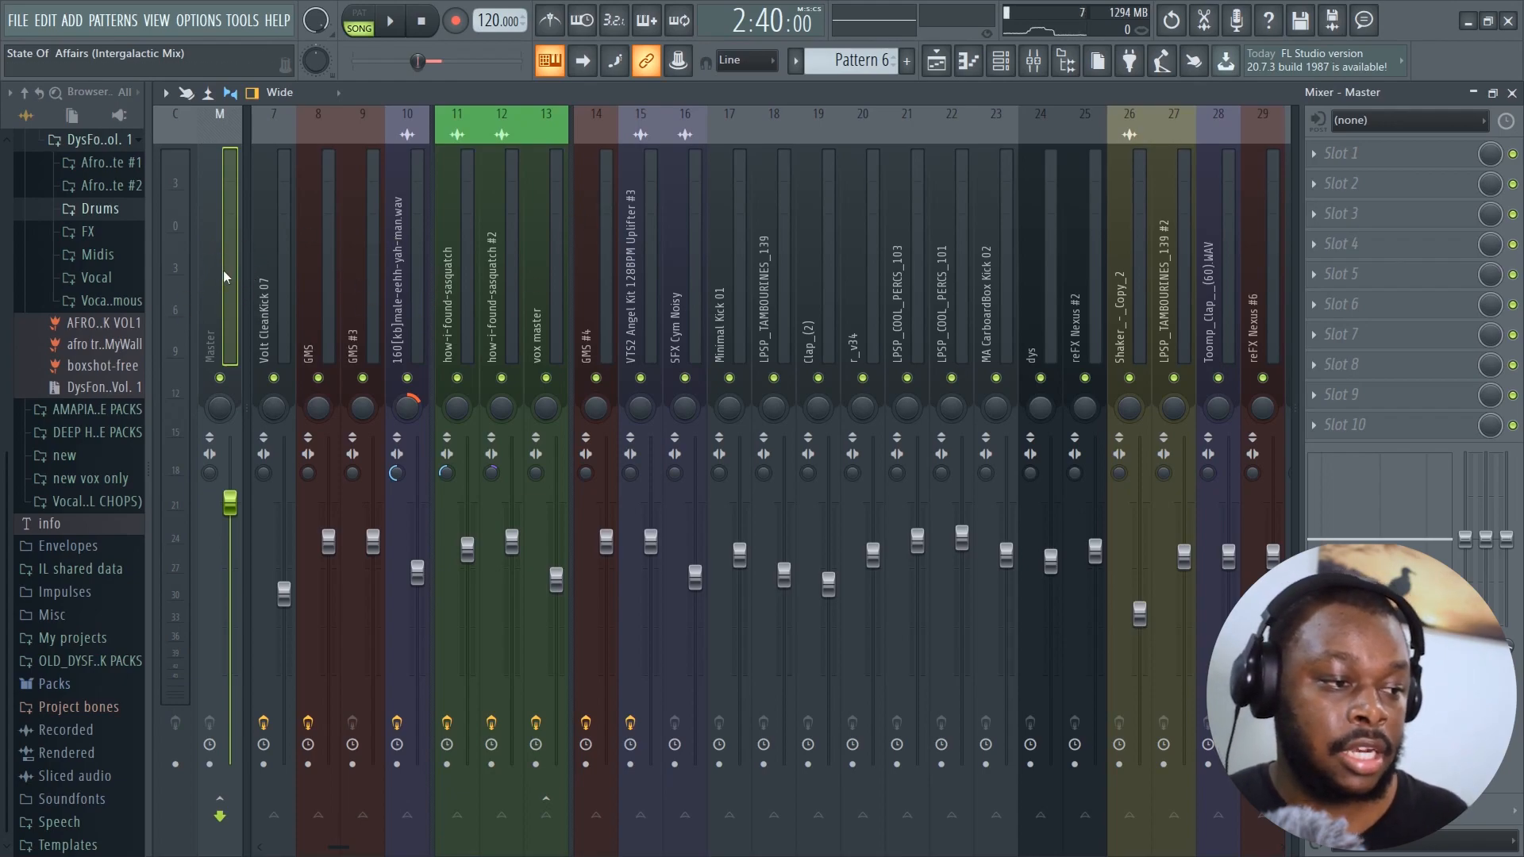
# Load Ozone 8 into an empty insert slot on the Master track
pyautogui.click(390, 19)
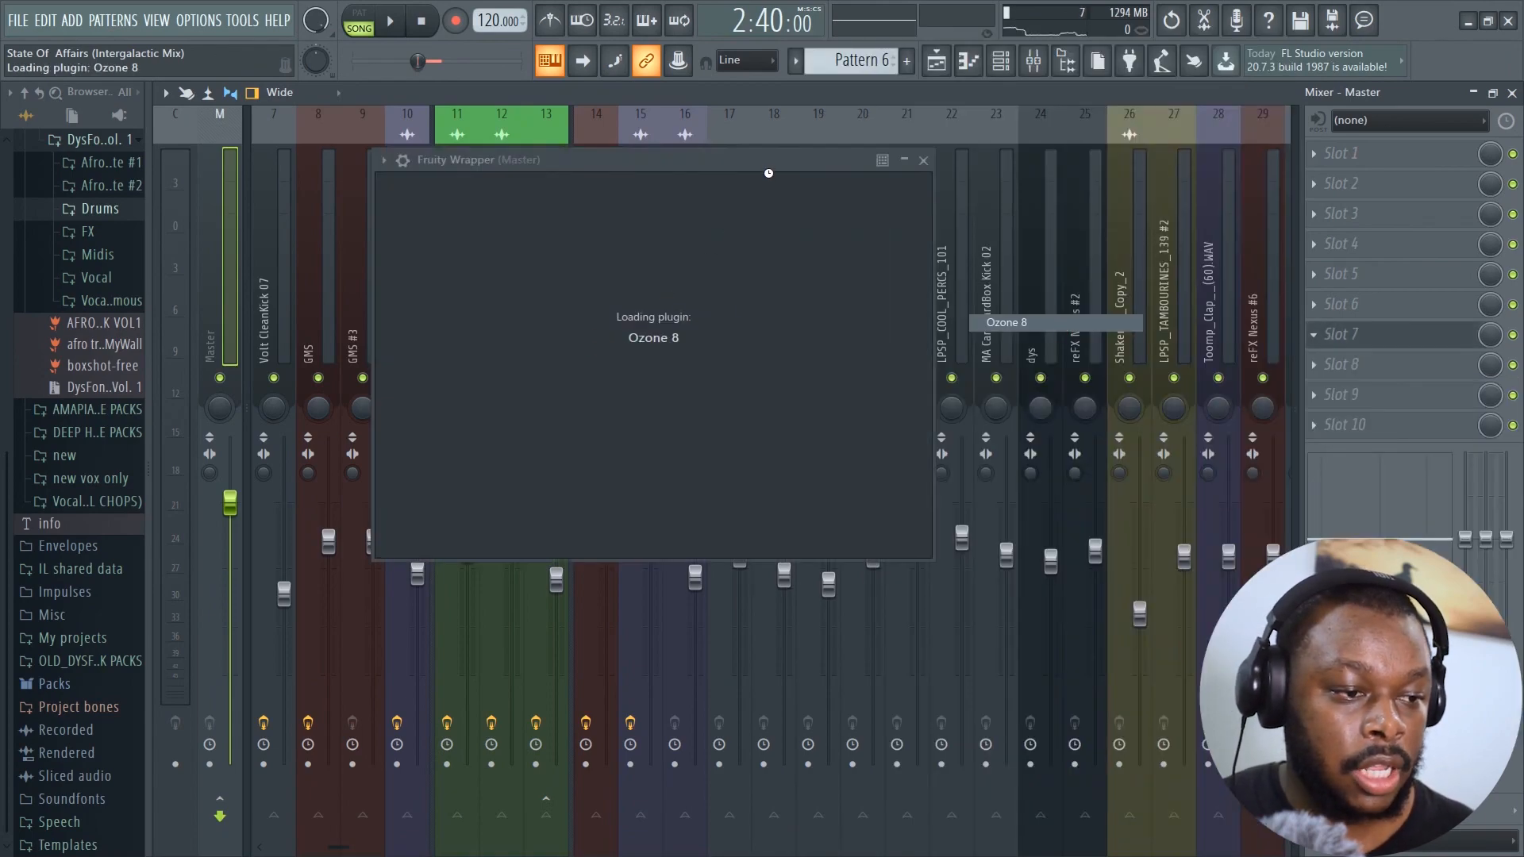
pyautogui.moveTo(800, 241)
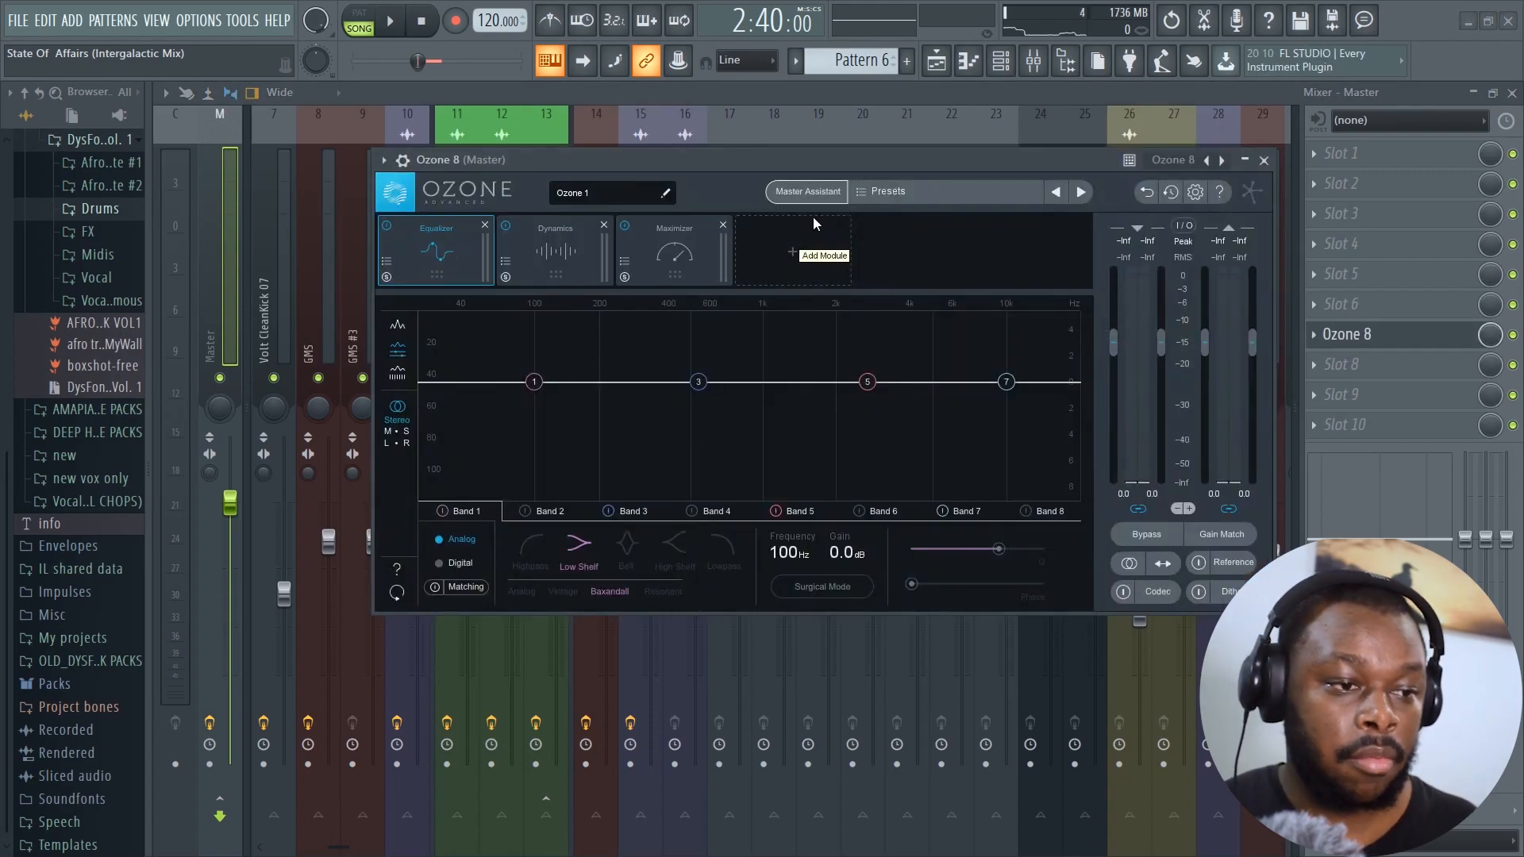
# Run Master Assistant with the Streaming target and play the song for analysis
pyautogui.click(807, 191)
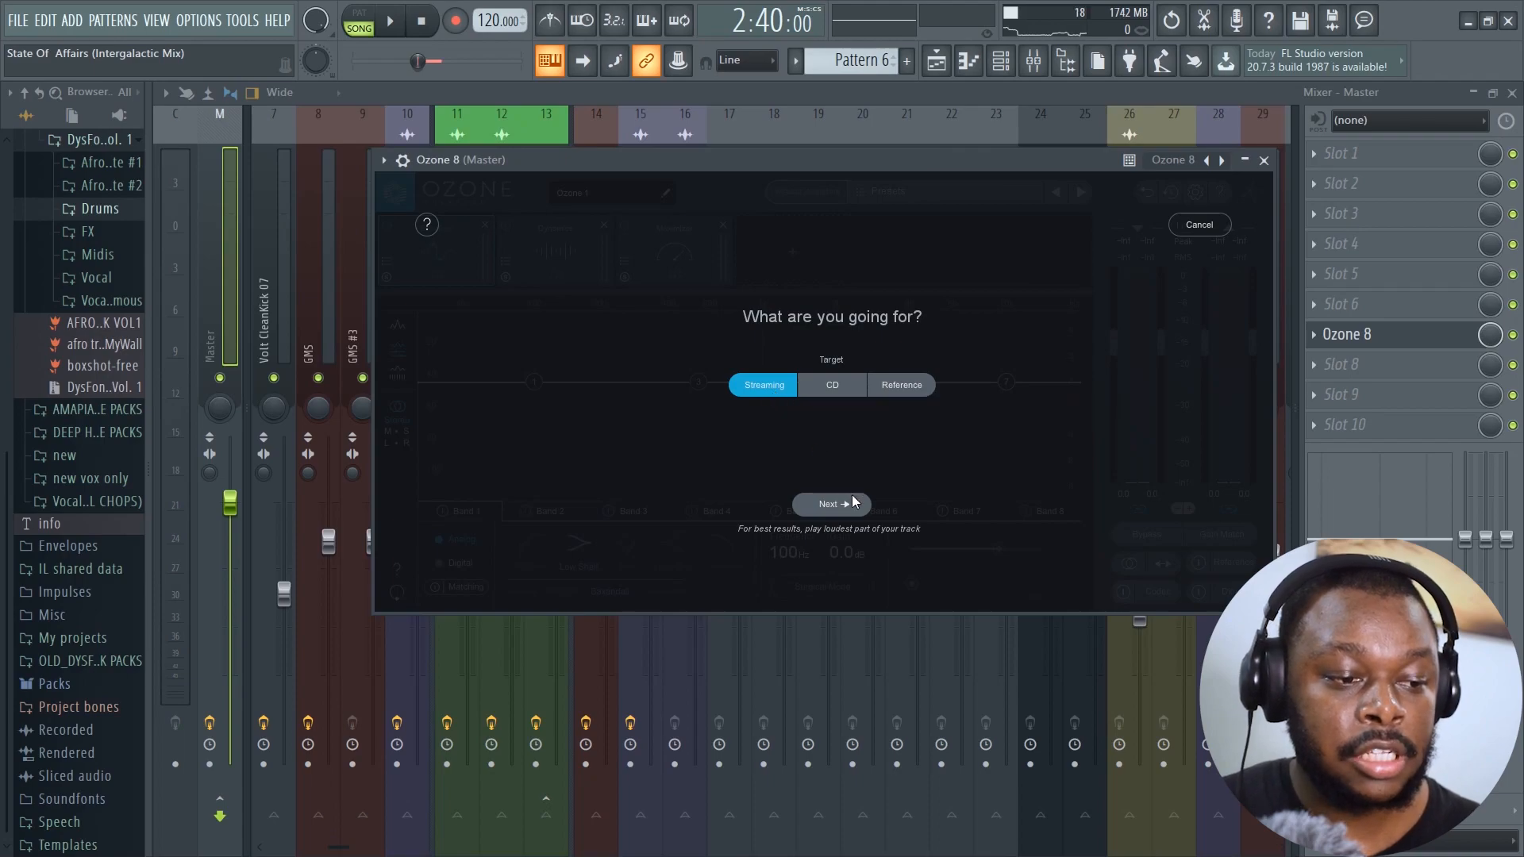
pyautogui.click(828, 503)
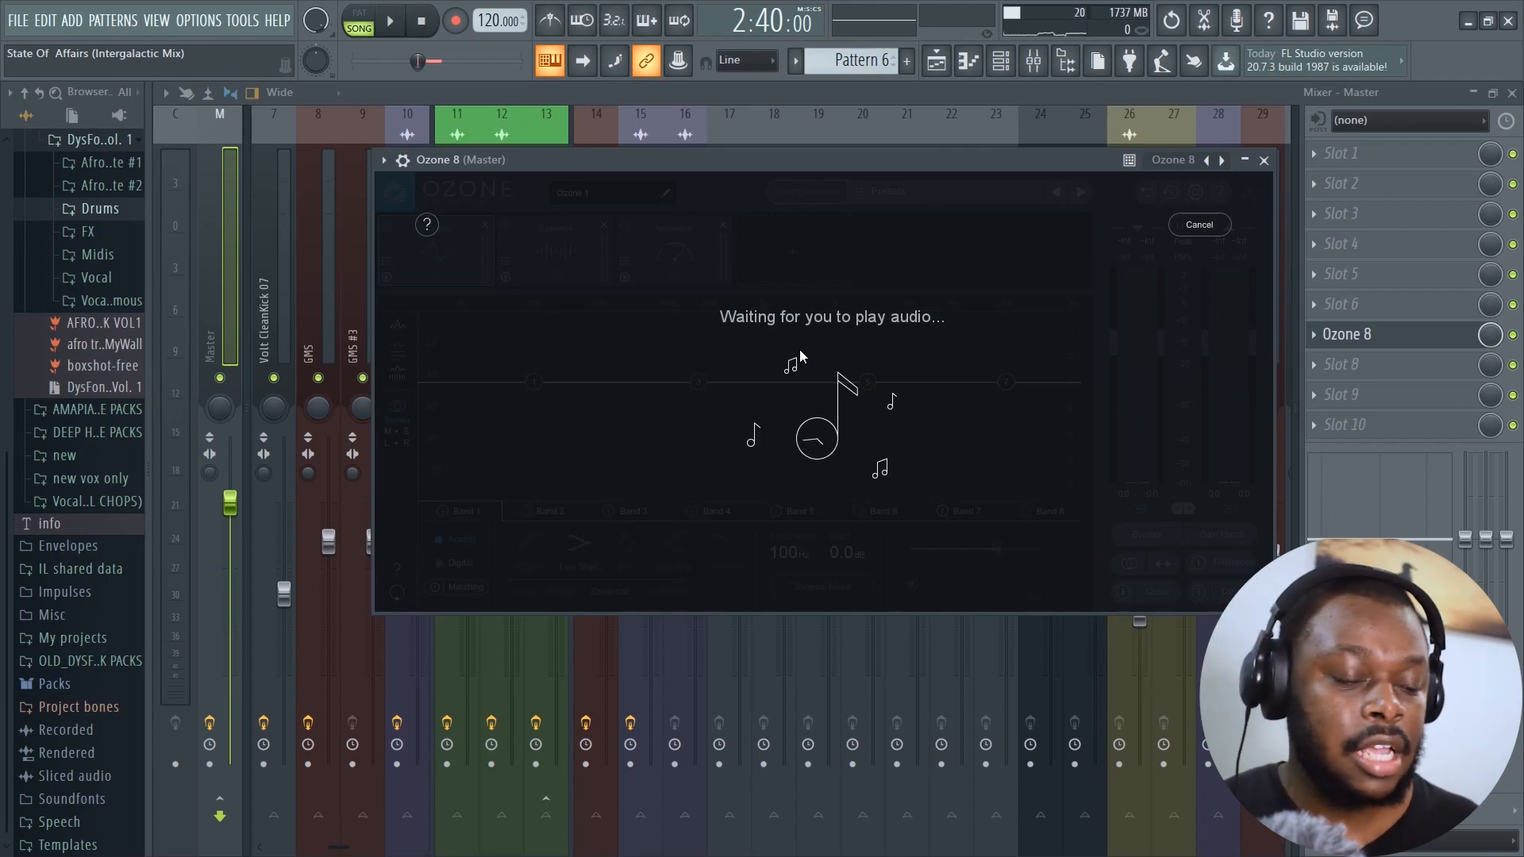
pyautogui.moveTo(835, 391)
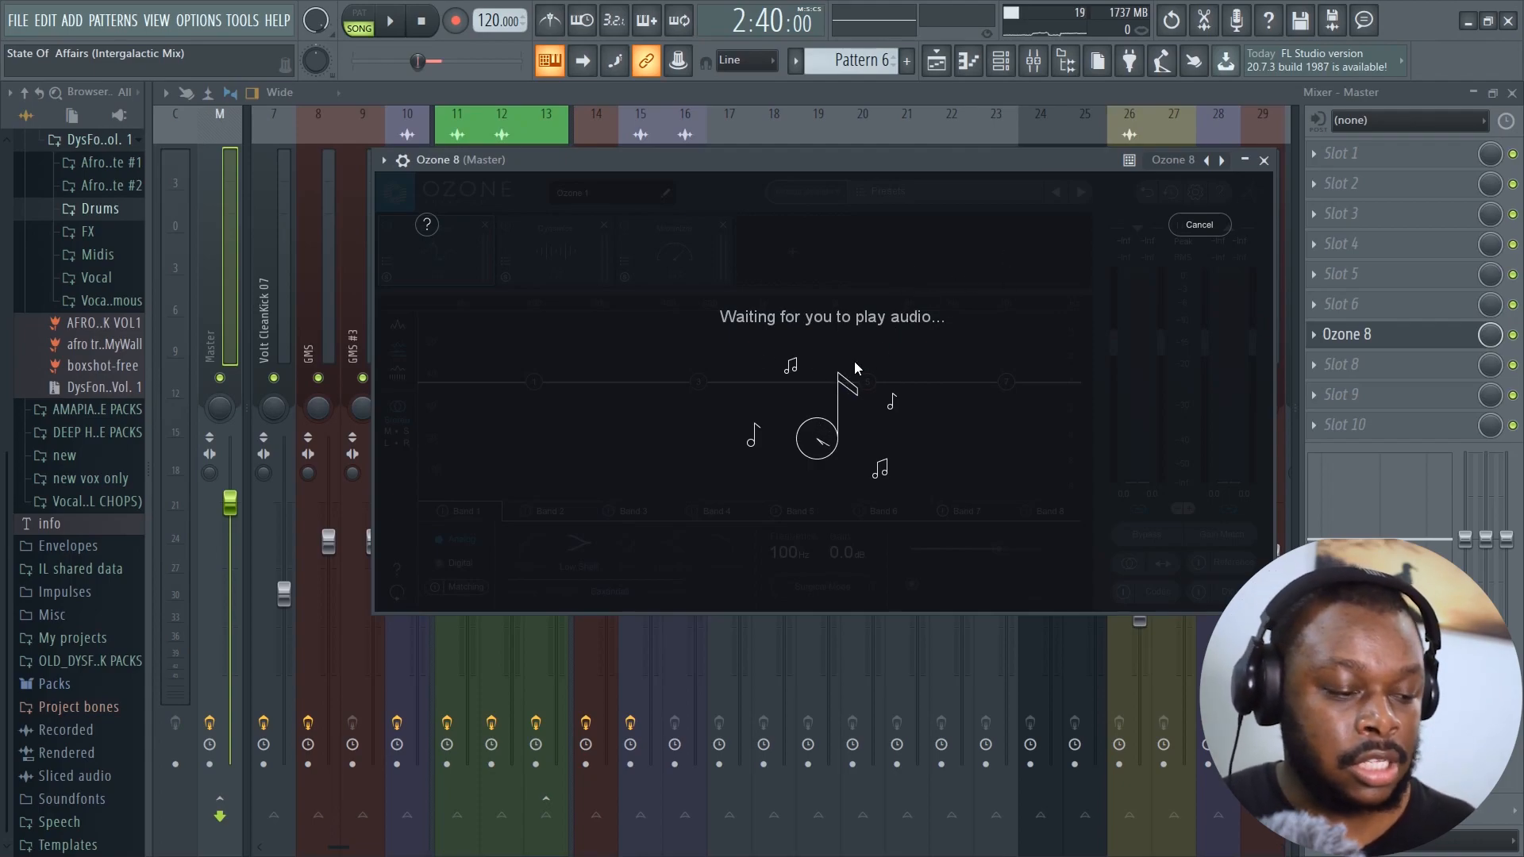
pyautogui.click(389, 19)
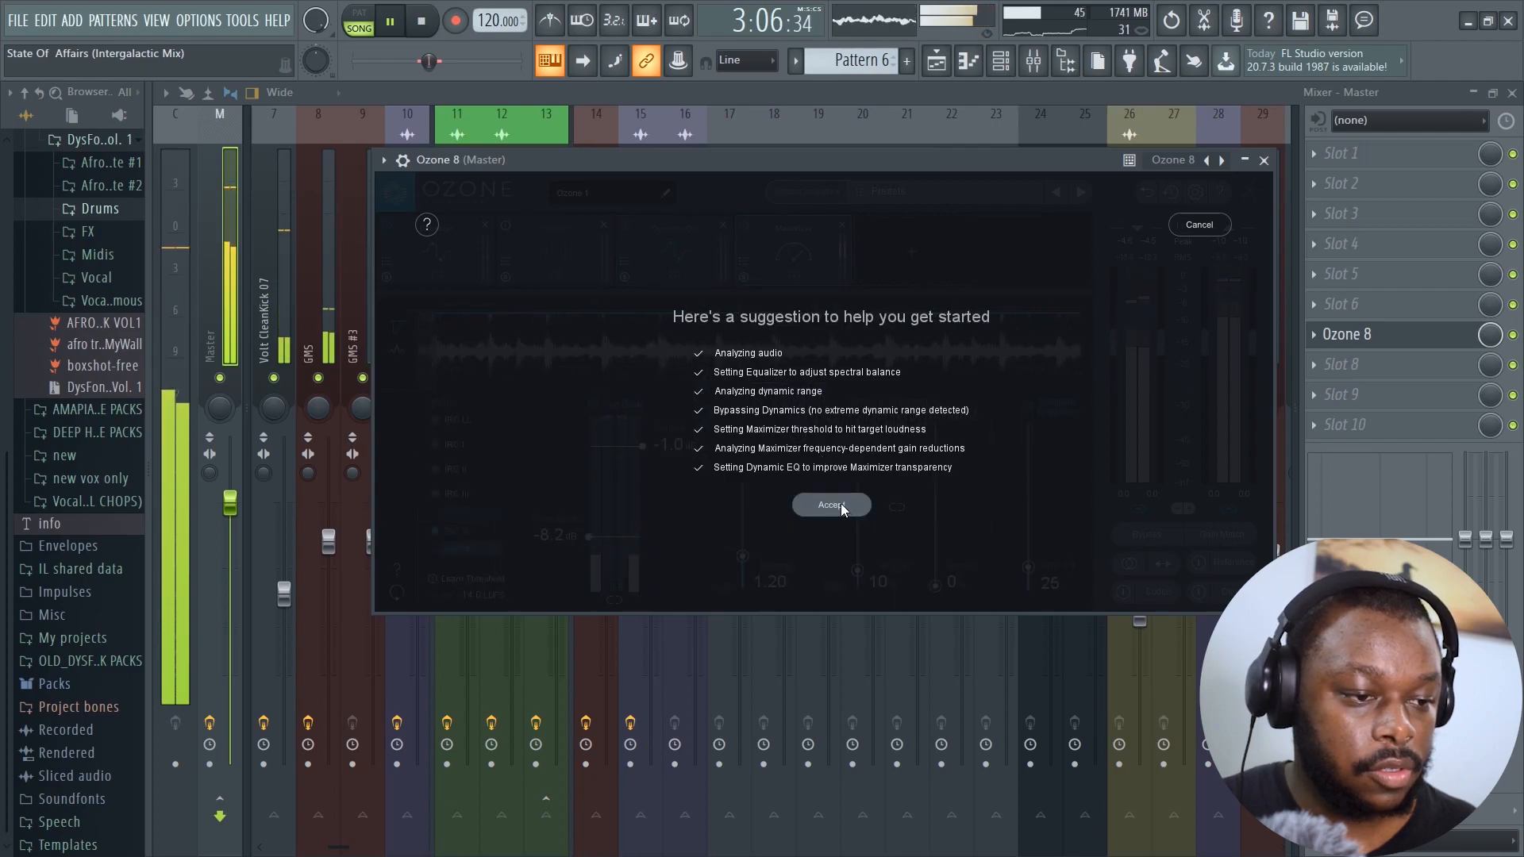
# Accept the assistant's suggested chain: Equalizer, Dynamic EQ and Maximizer at -8.2 dB threshold
pyautogui.click(830, 505)
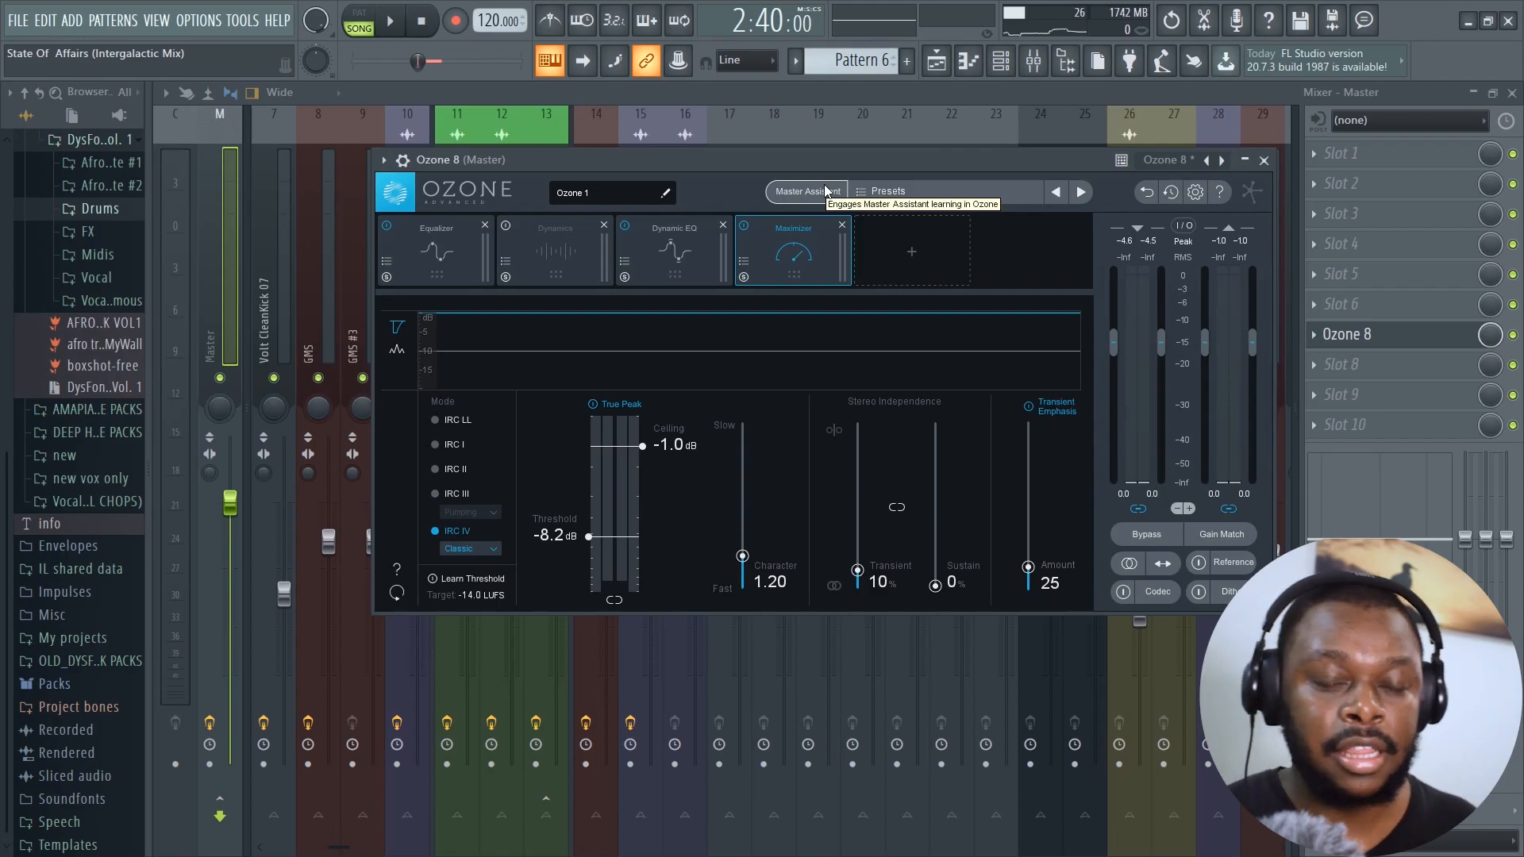
pyautogui.click(389, 19)
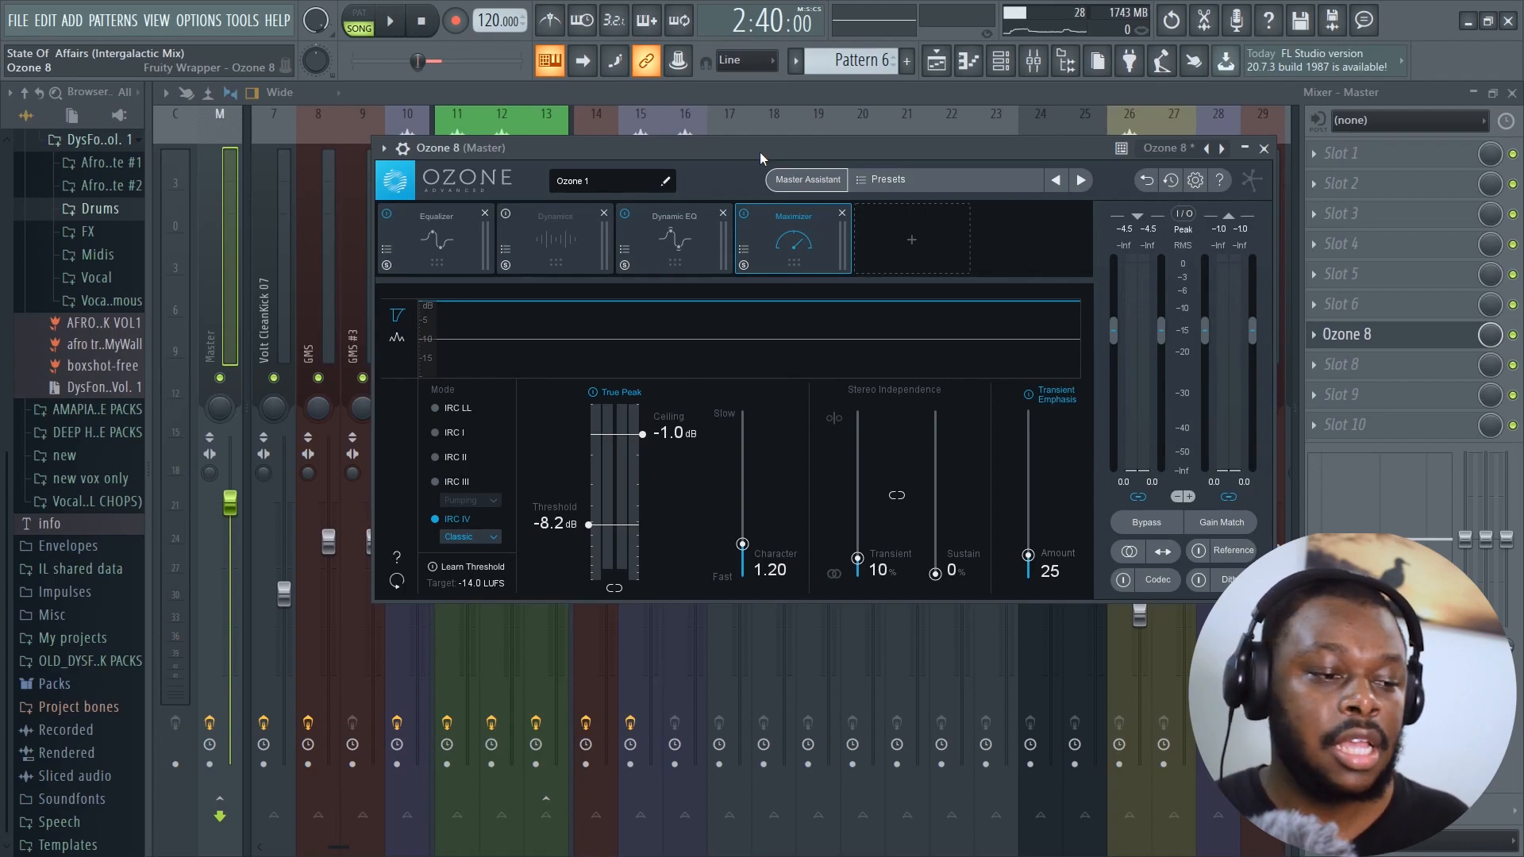
pyautogui.moveTo(729, 412)
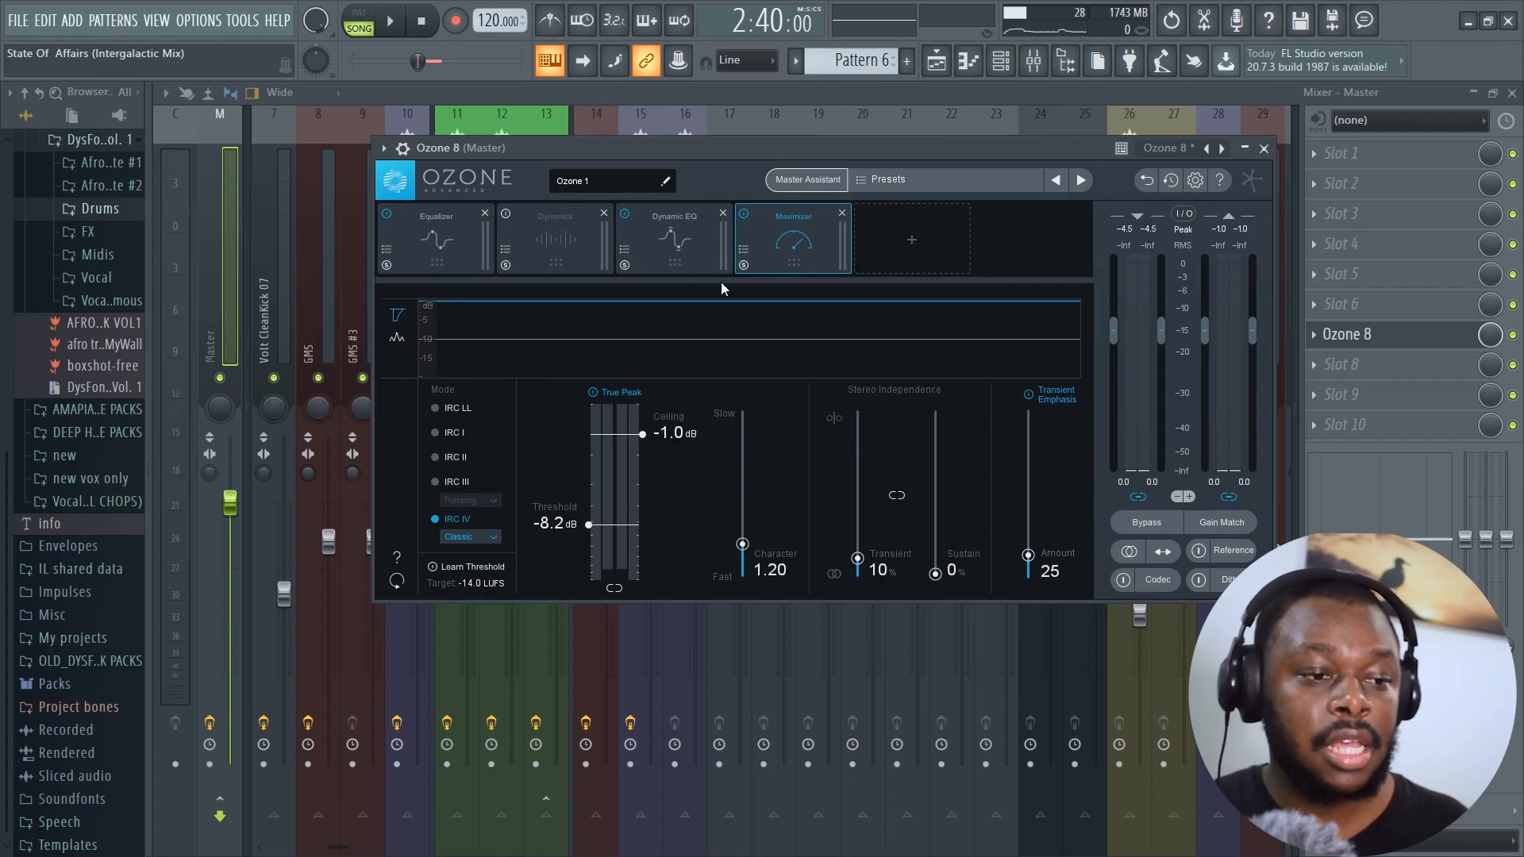
pyautogui.moveTo(663, 447)
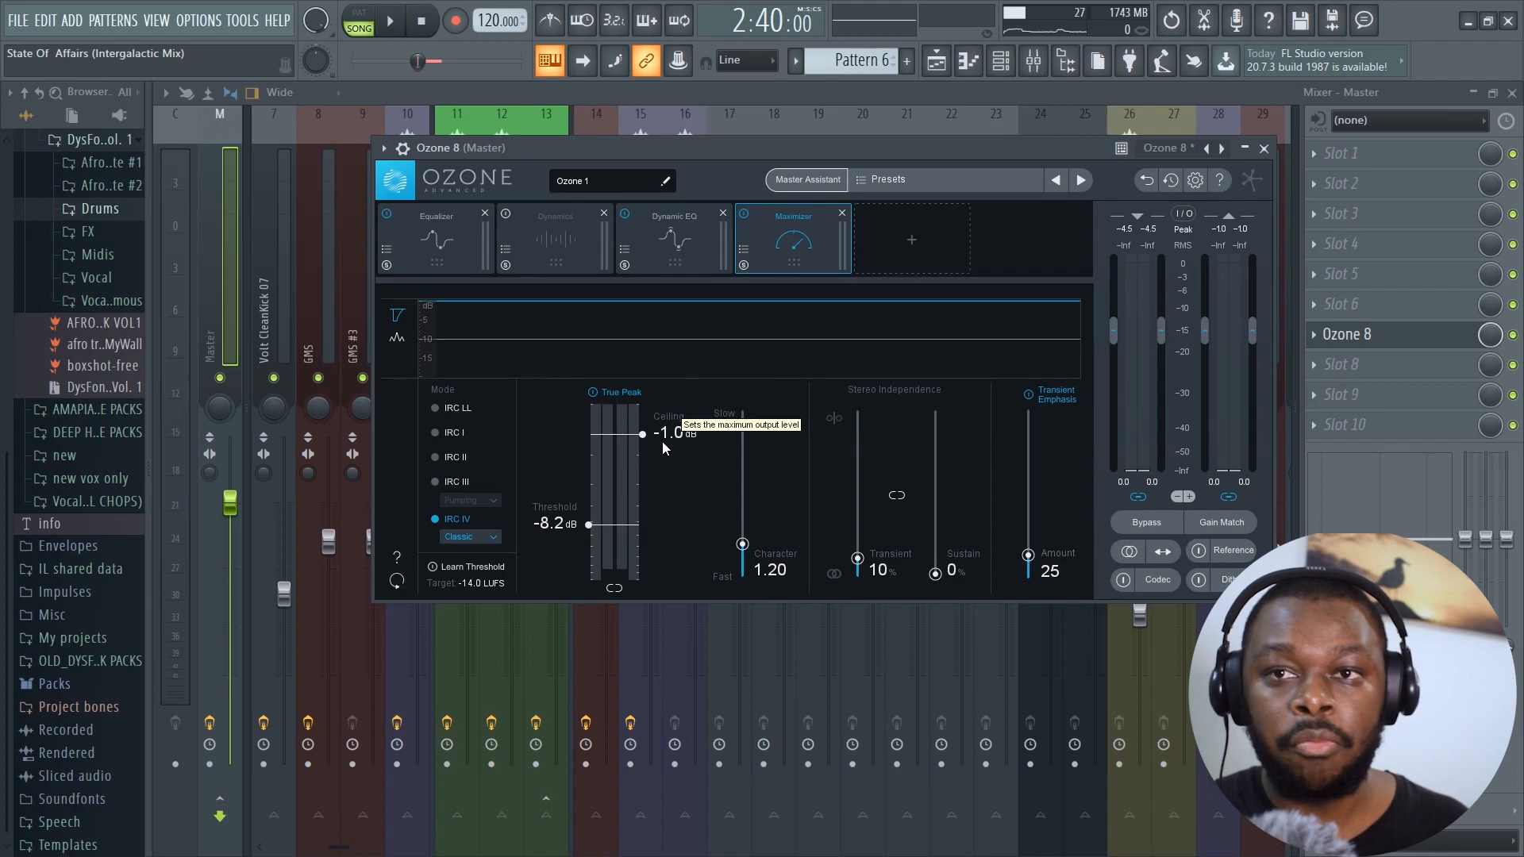
pyautogui.moveTo(616, 529)
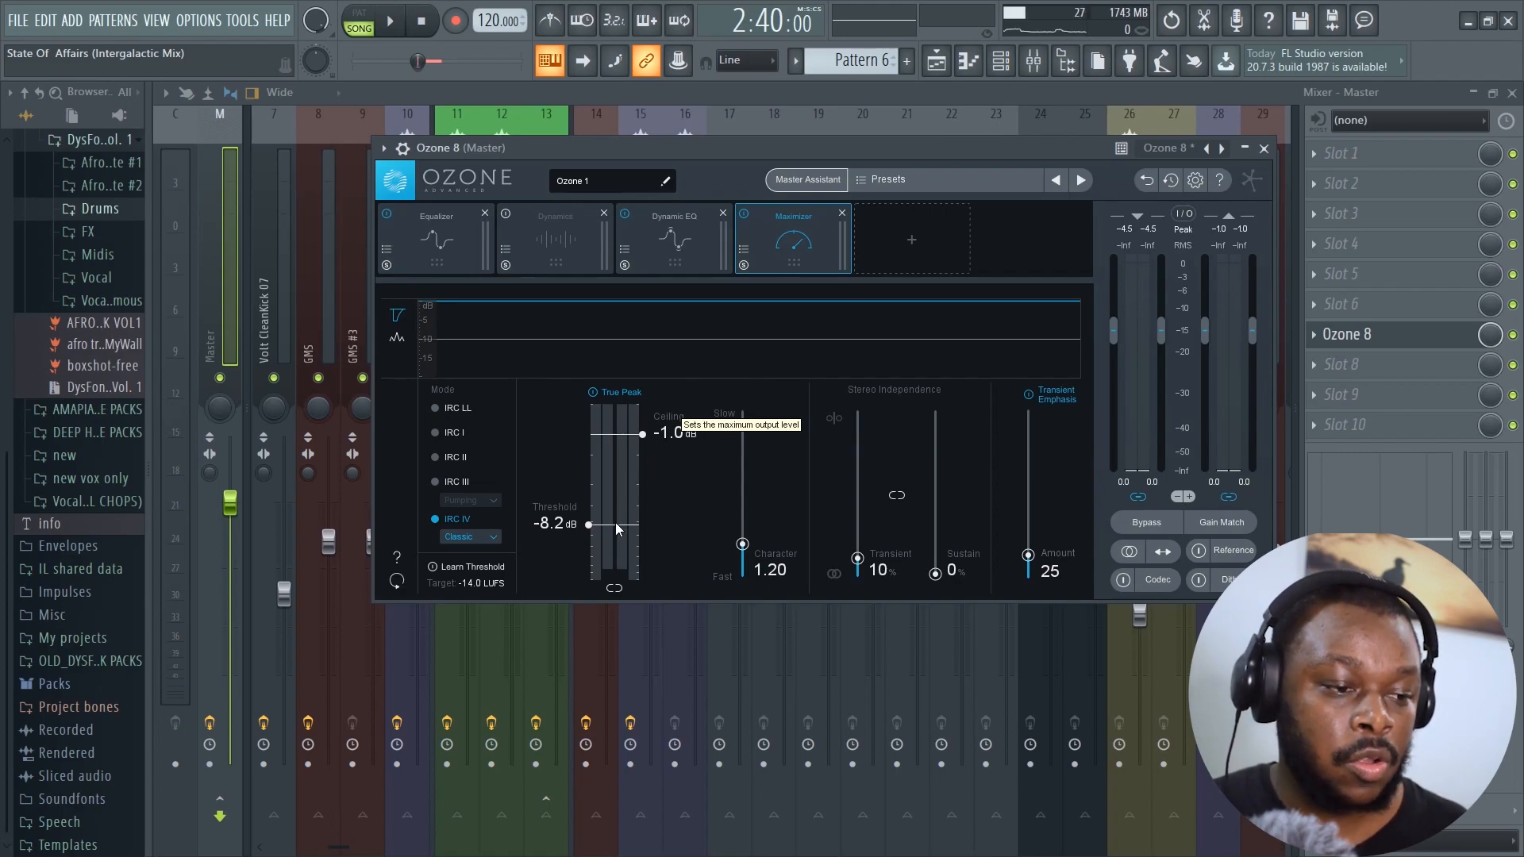
pyautogui.moveTo(616, 528)
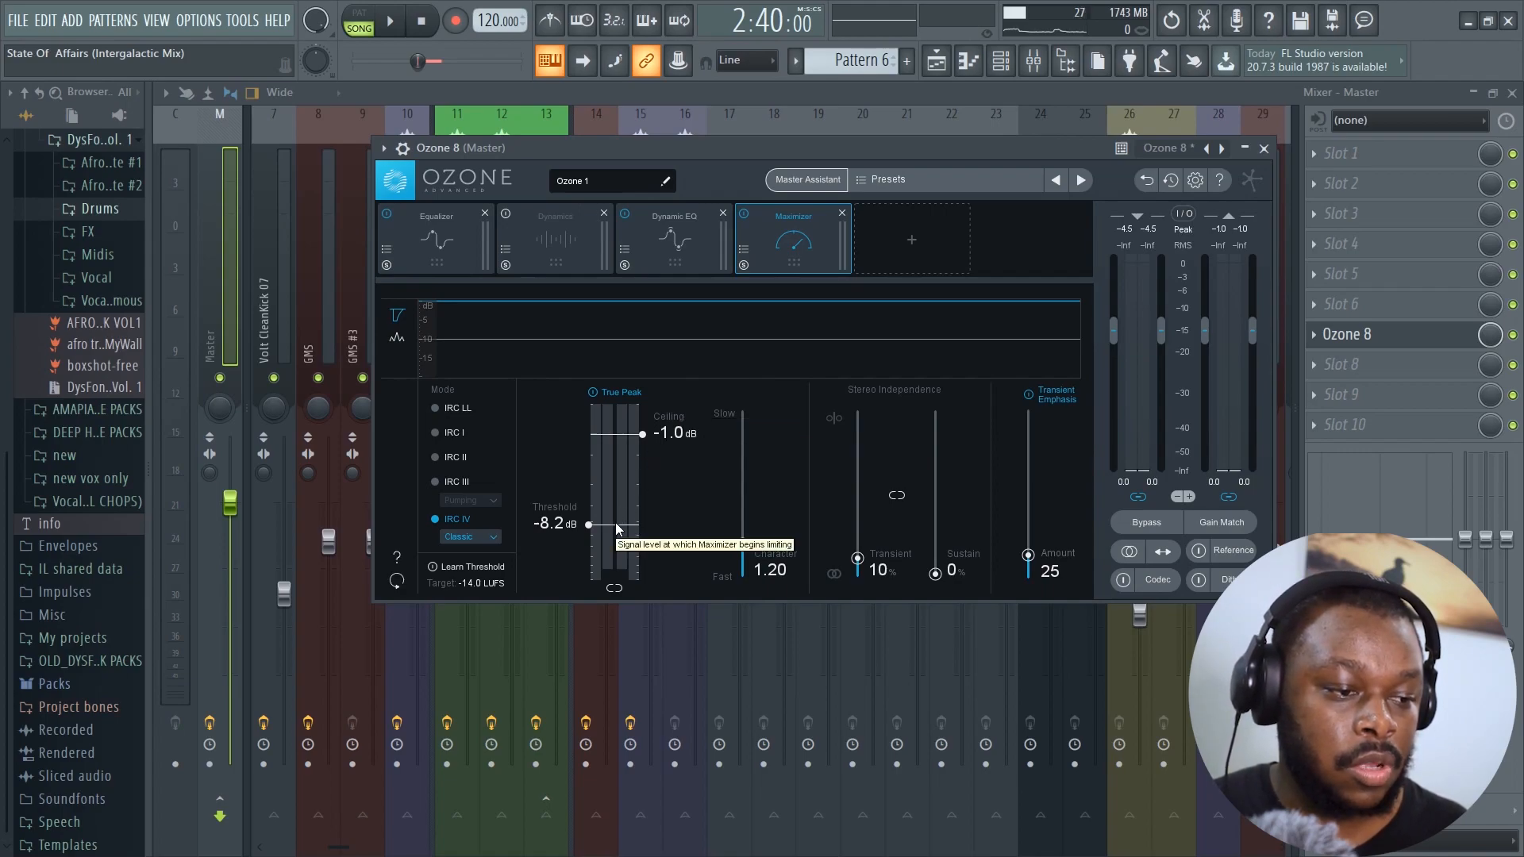
# Raise the Maximizer threshold to -7.3 dB and ceiling from -0.7 up to 0.0 dB, then audition it
pyautogui.moveTo(588, 525); pyautogui.dragTo(588, 517)
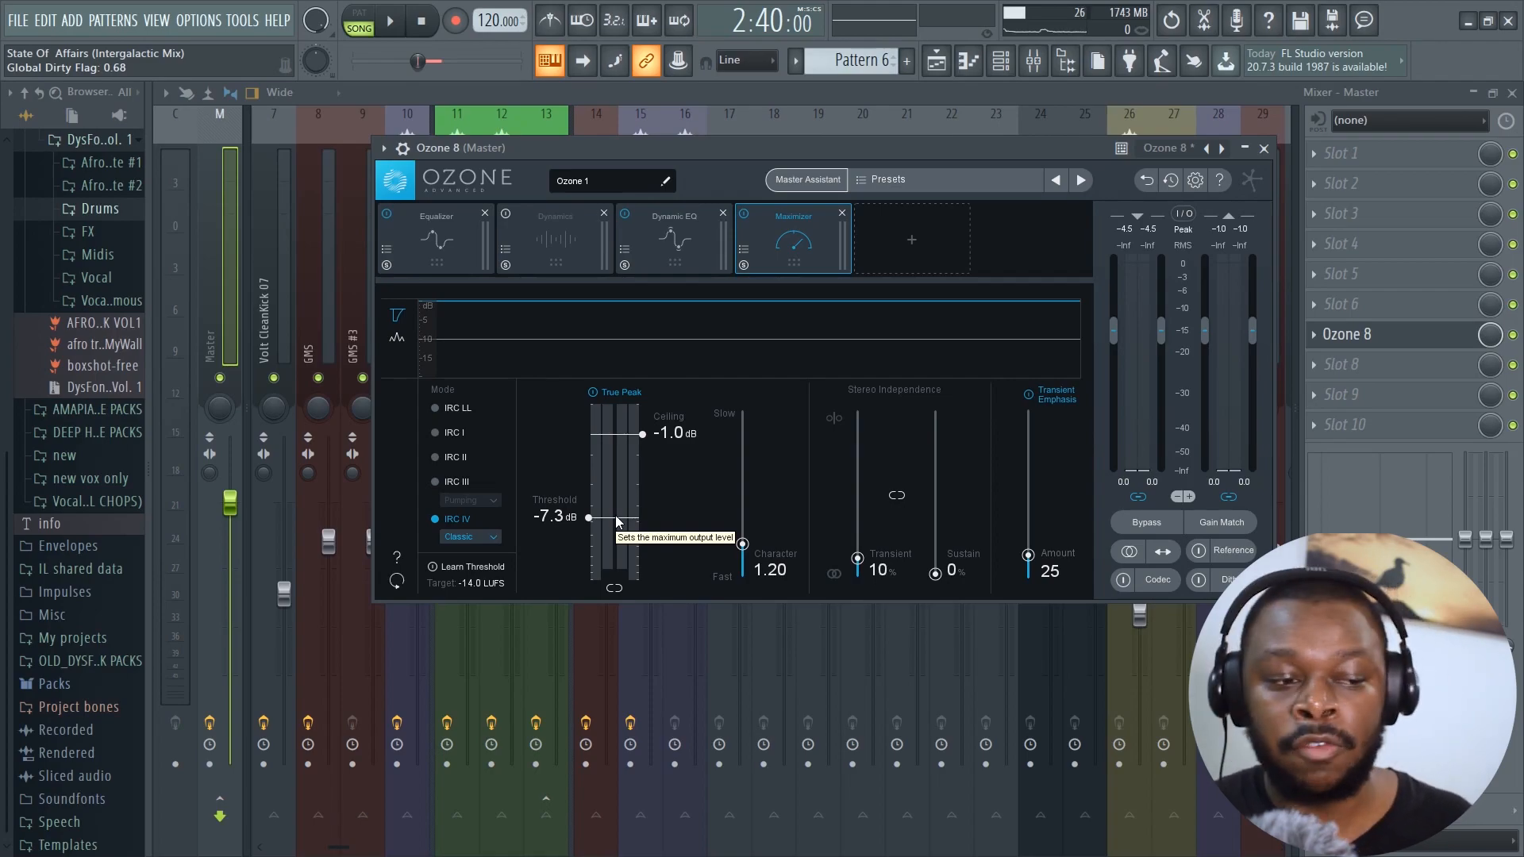
pyautogui.moveTo(641, 493)
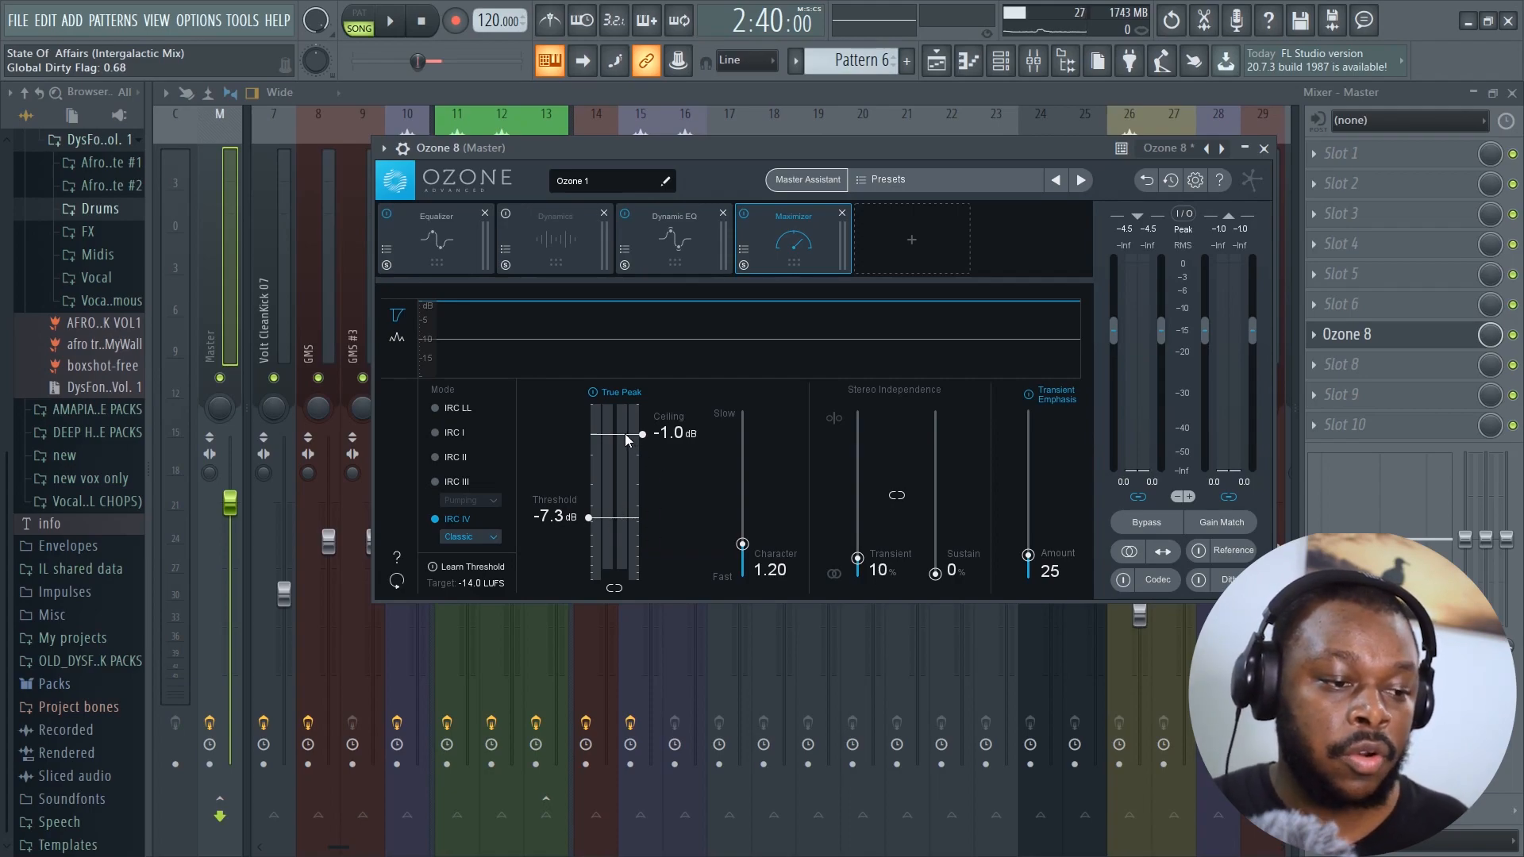
pyautogui.moveTo(641, 434); pyautogui.dragTo(641, 427)
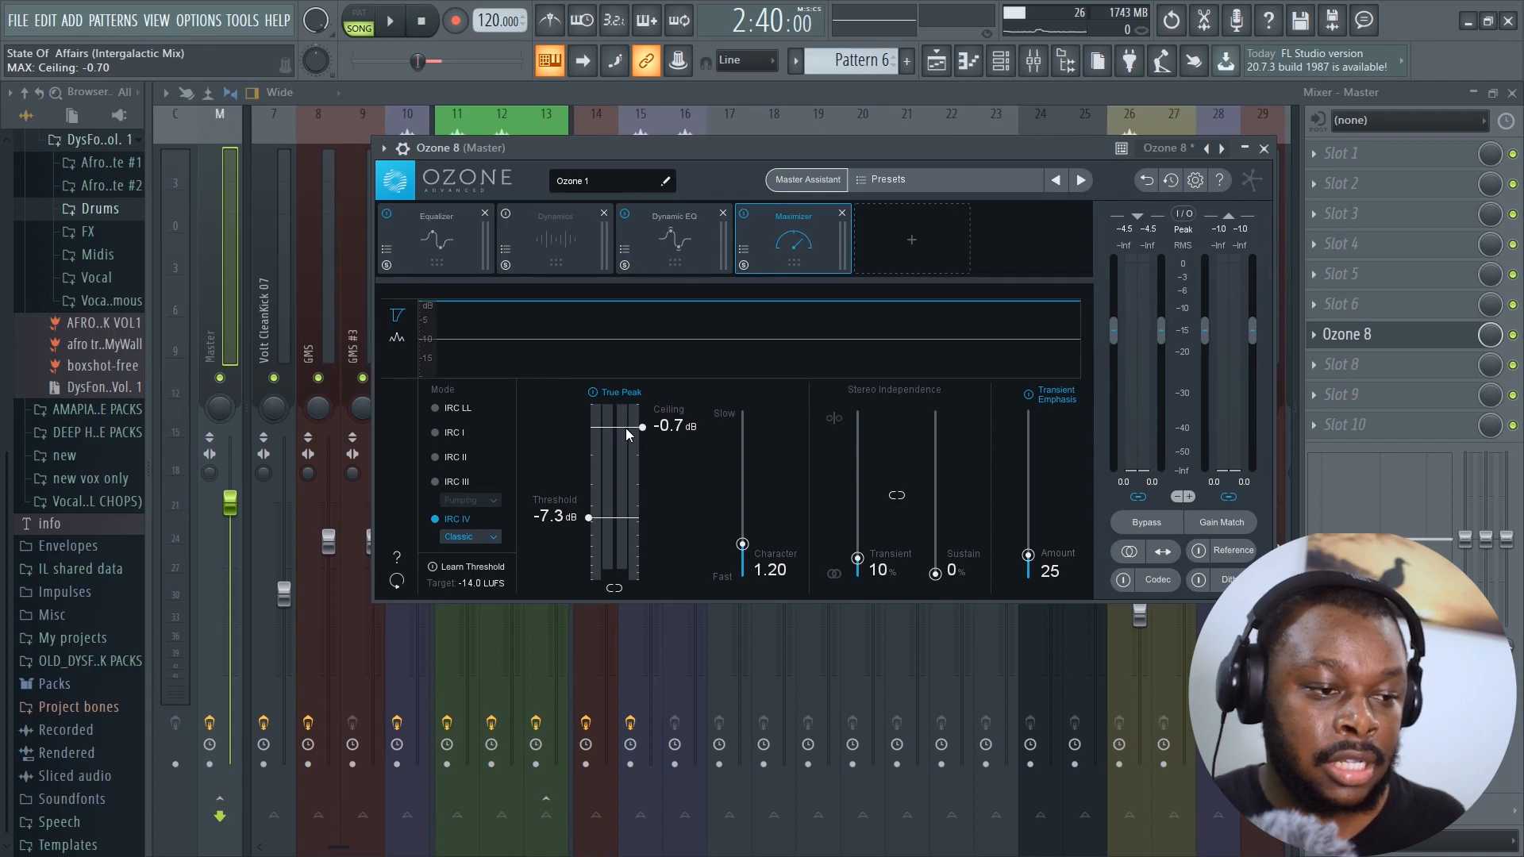
pyautogui.moveTo(640, 427); pyautogui.dragTo(641, 419)
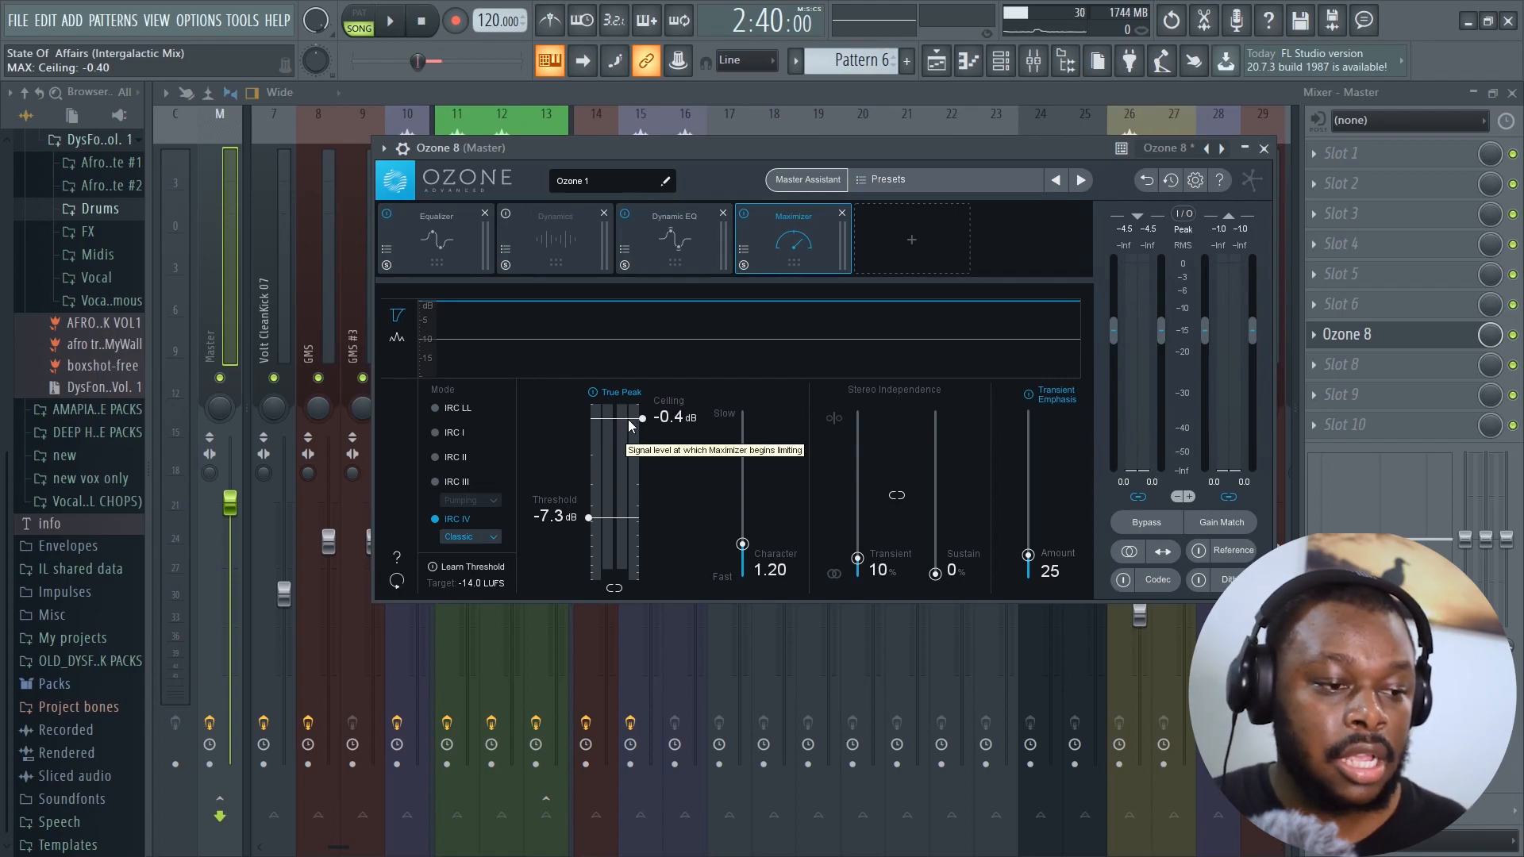
pyautogui.moveTo(642, 418); pyautogui.dragTo(641, 416)
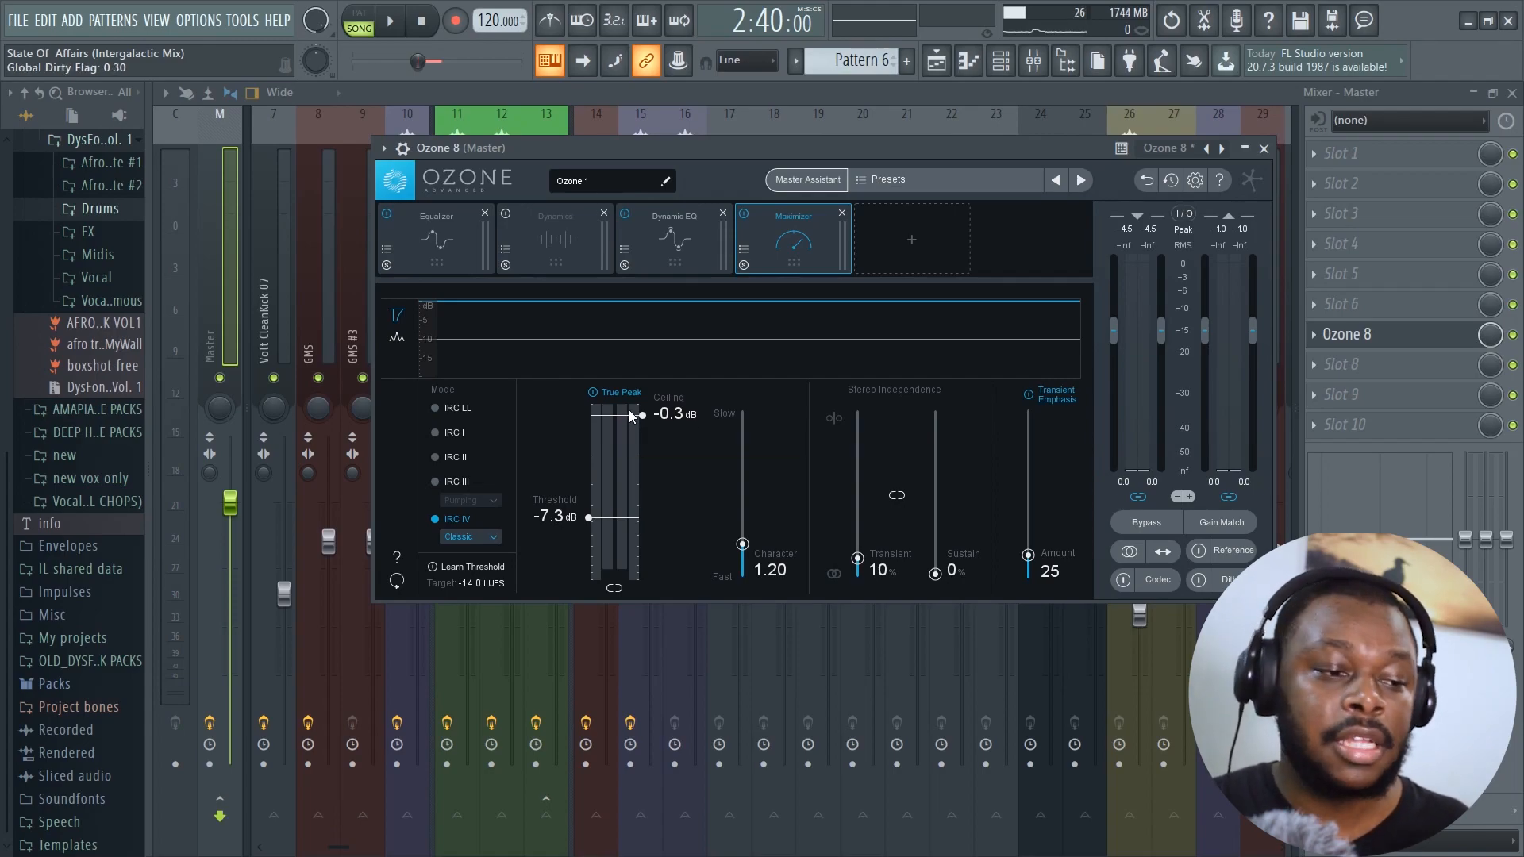
pyautogui.moveTo(639, 415)
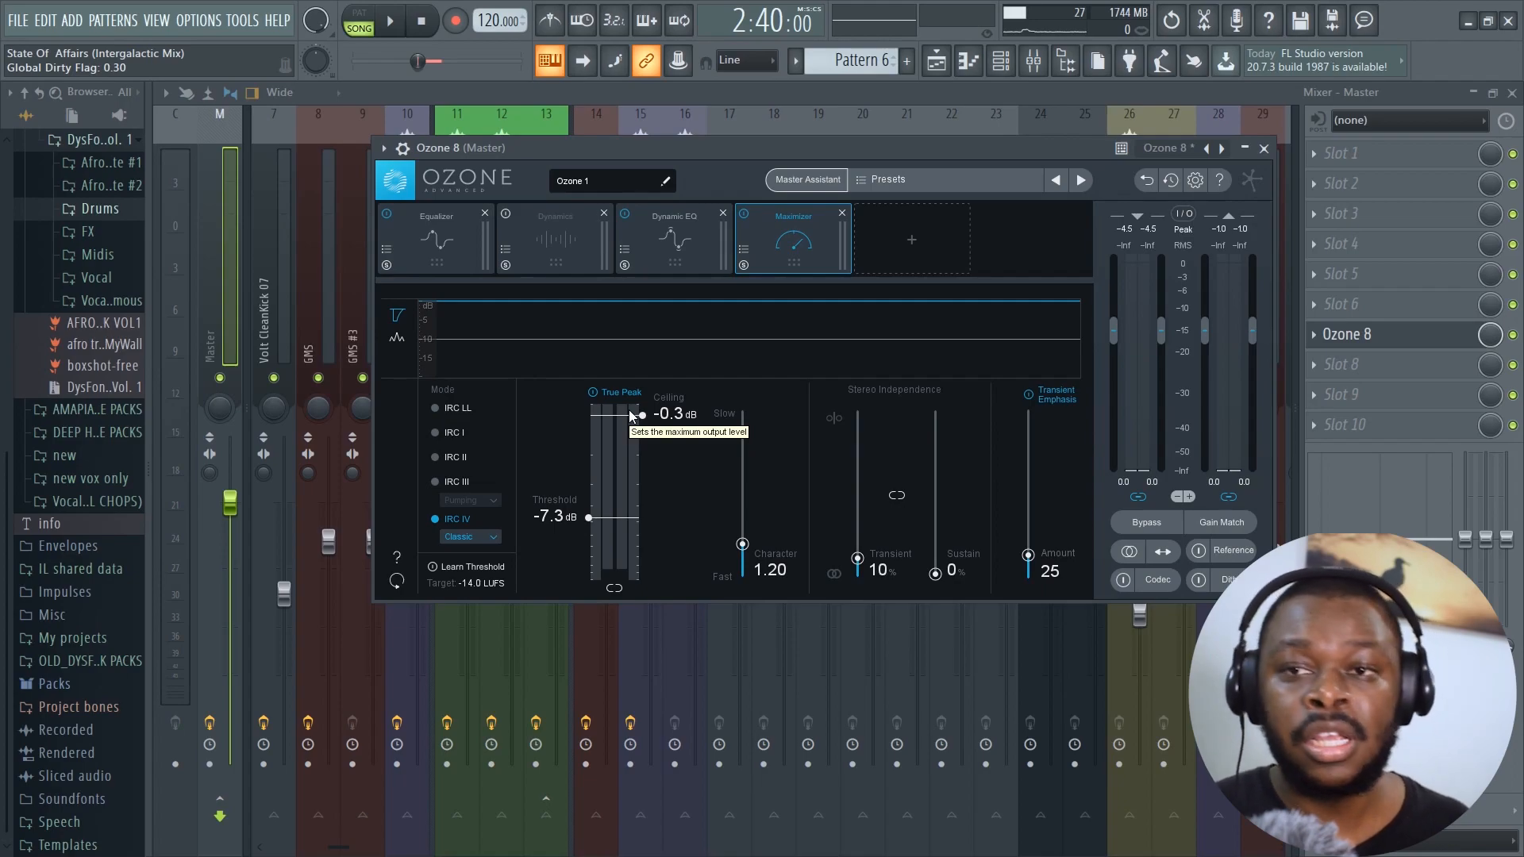
pyautogui.moveTo(640, 415); pyautogui.dragTo(639, 403)
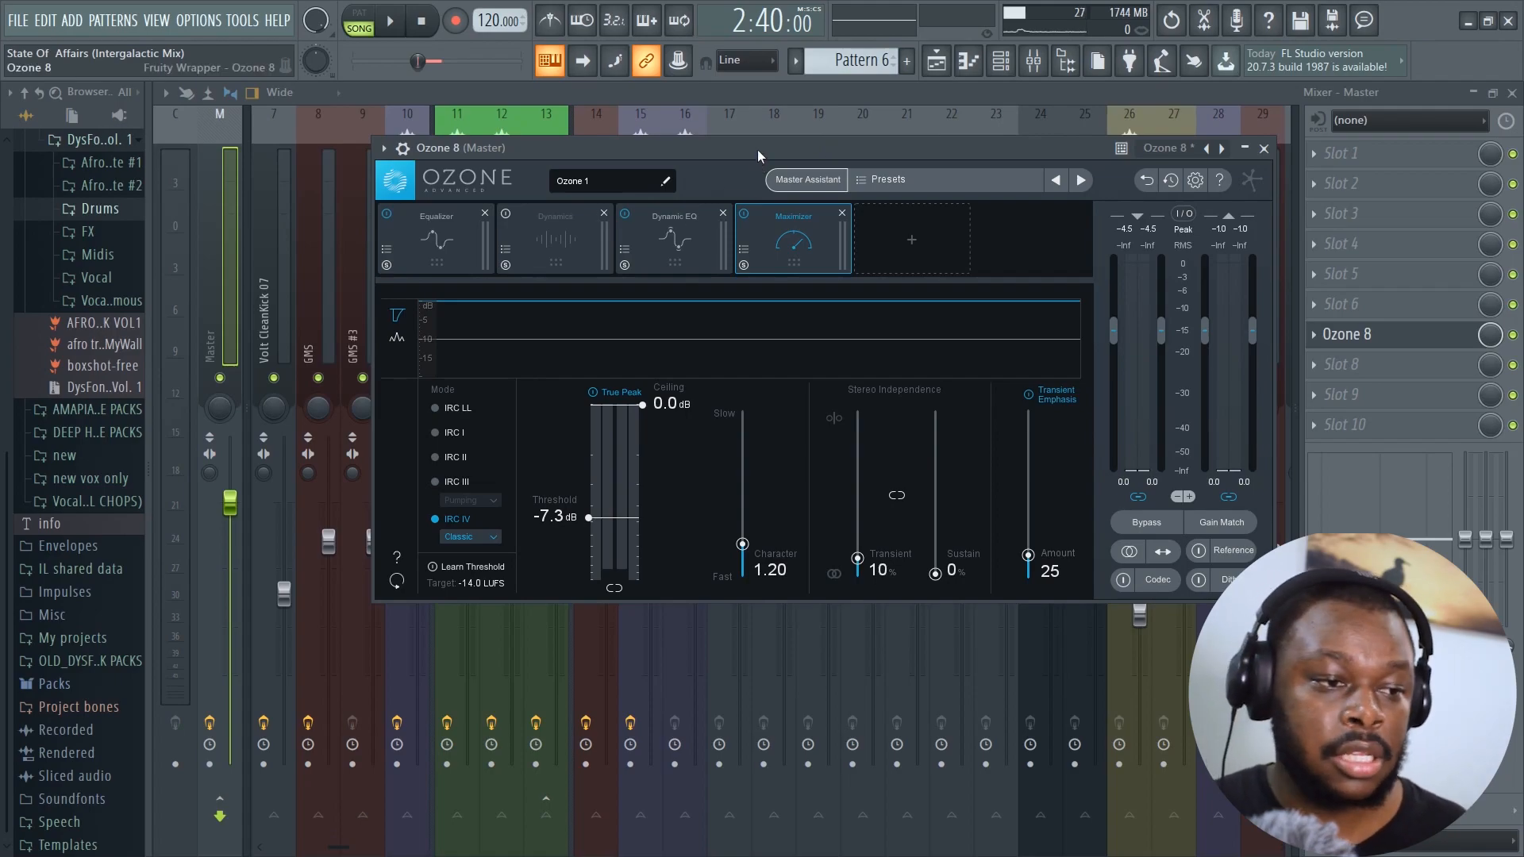
pyautogui.click(389, 19)
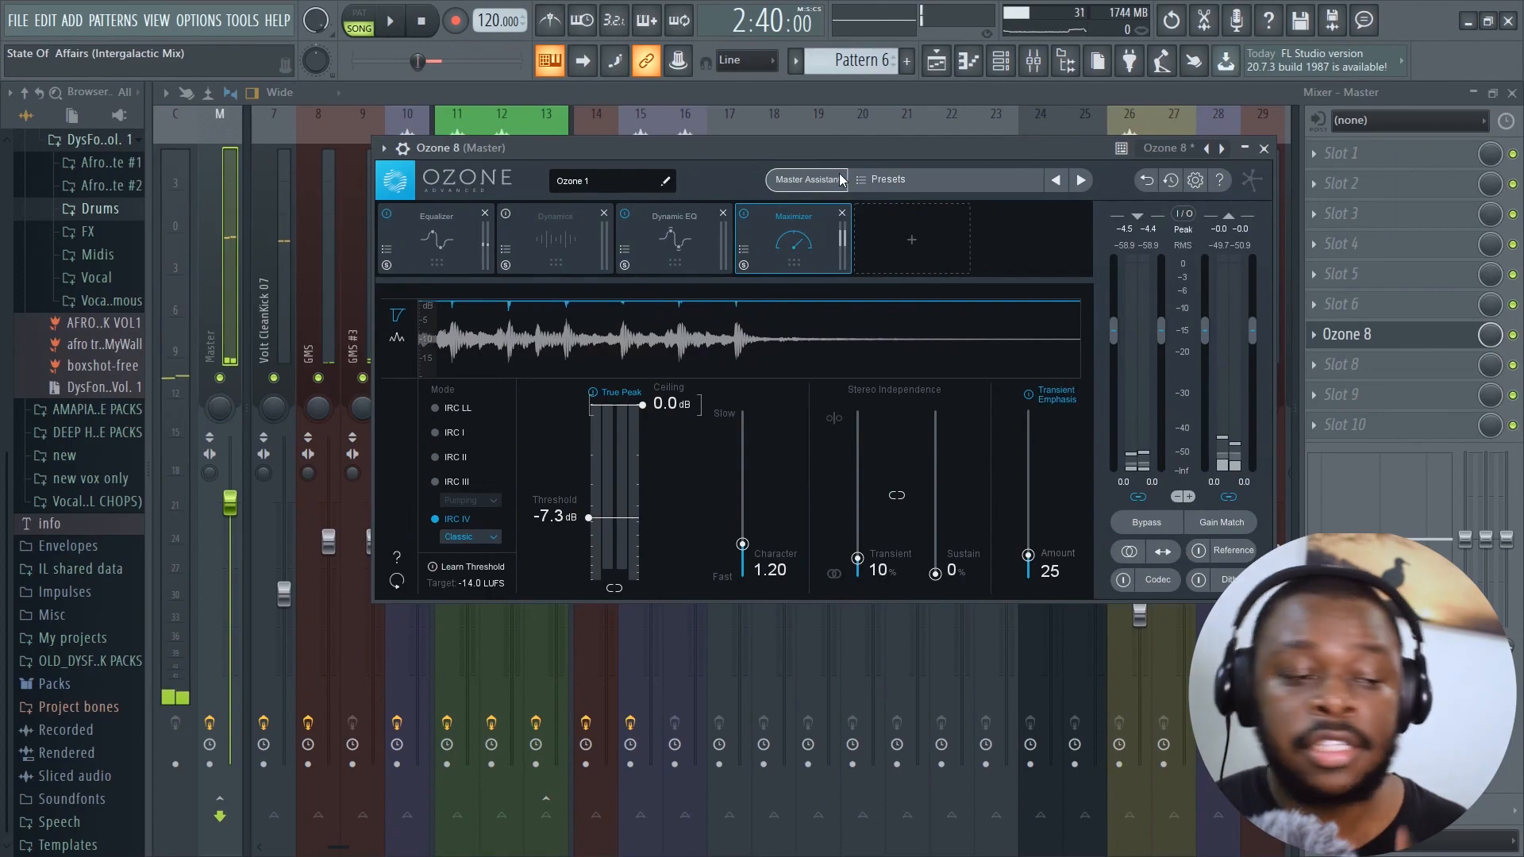
# Load 'DysFoniK - Galactic Note (Intergalactic Mix).mp3' as reference and choose its A section near 2:00
pyautogui.click(806, 179)
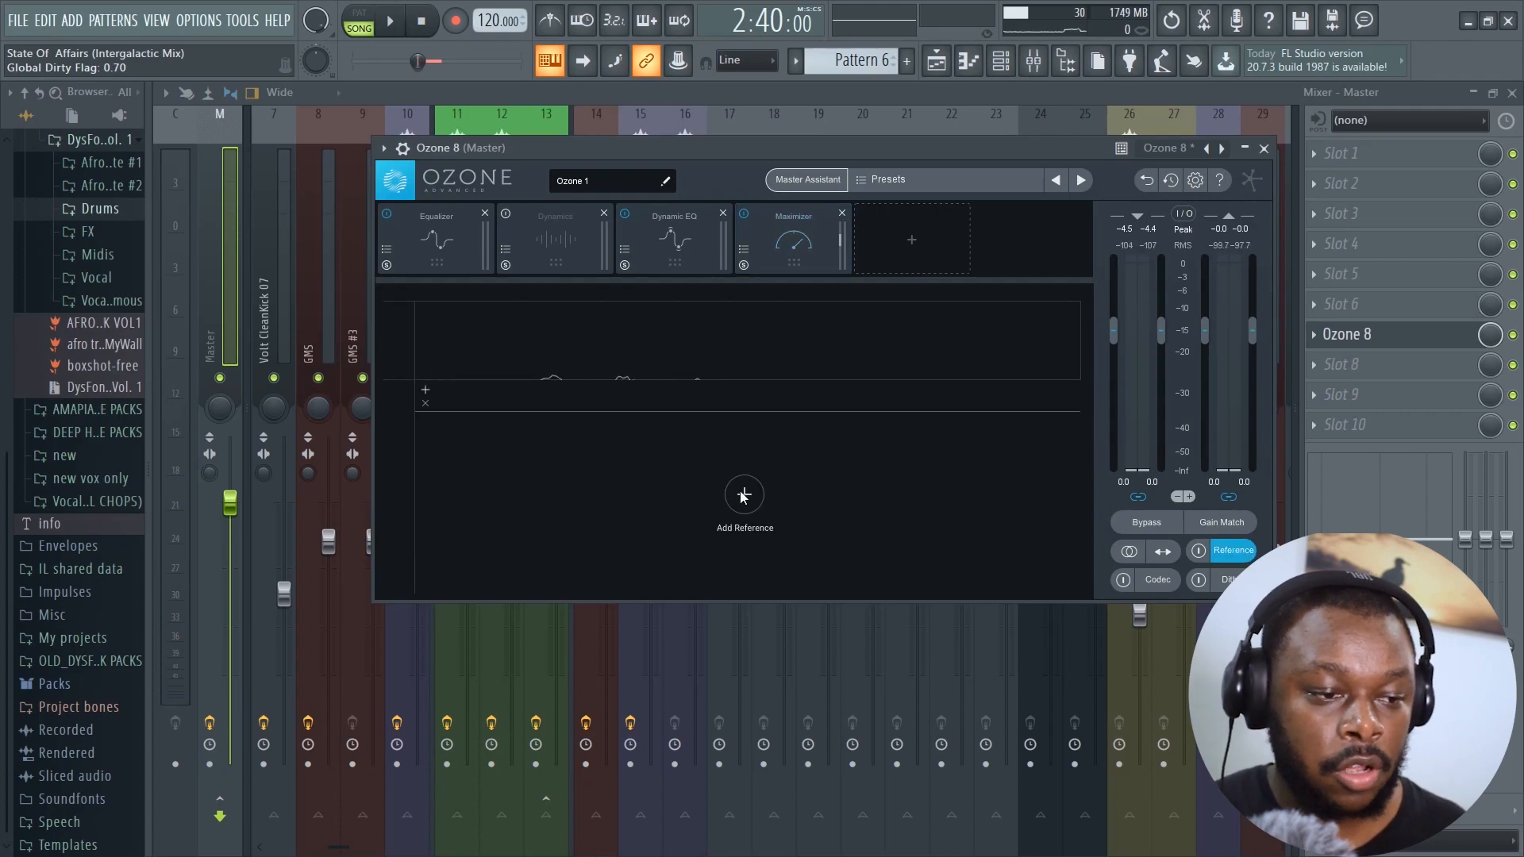
pyautogui.click(745, 495)
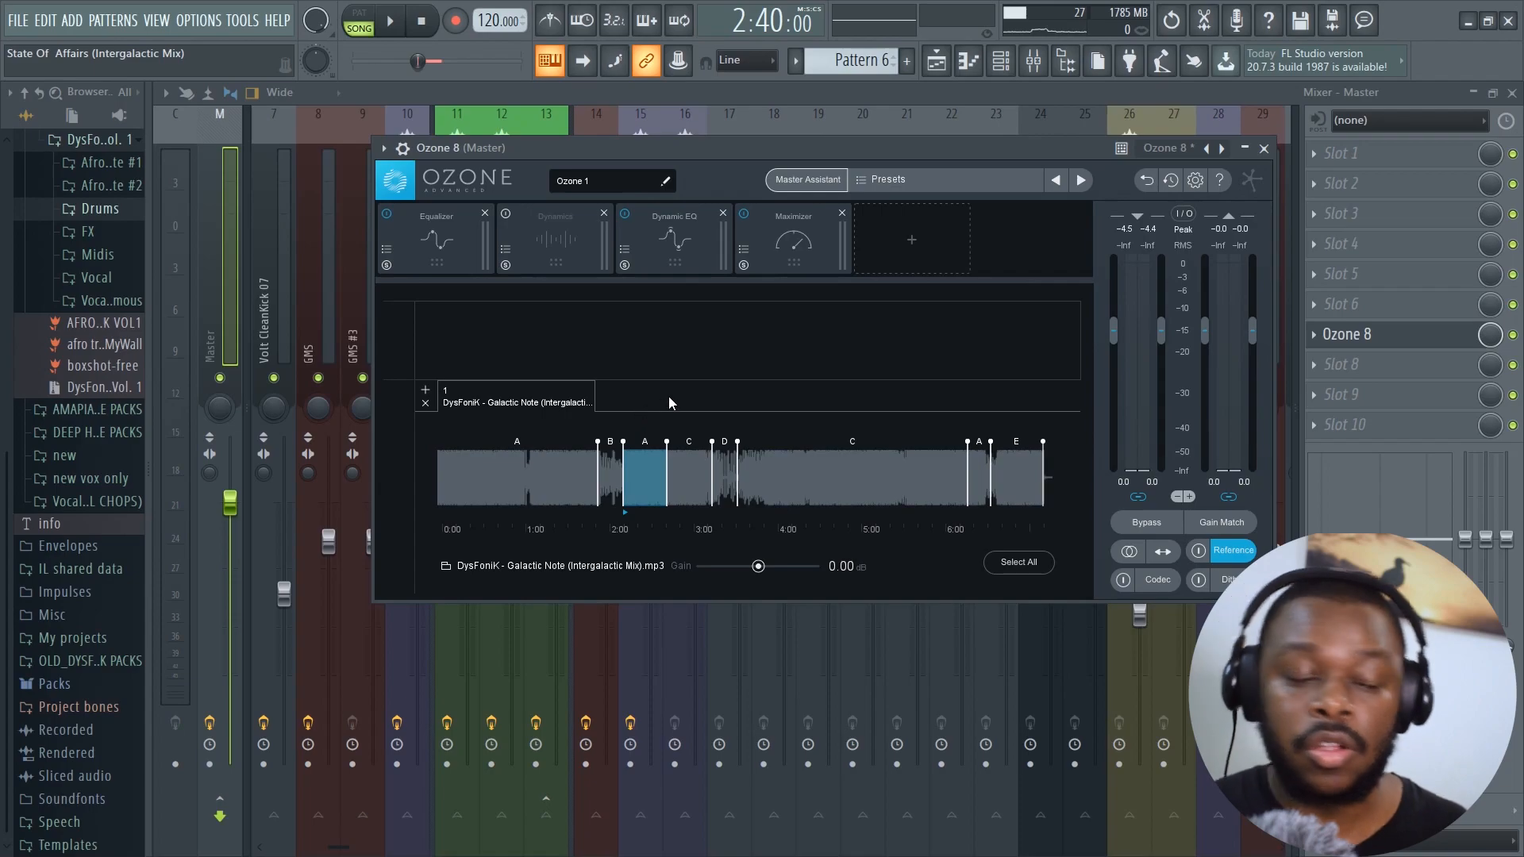
pyautogui.moveTo(610, 457)
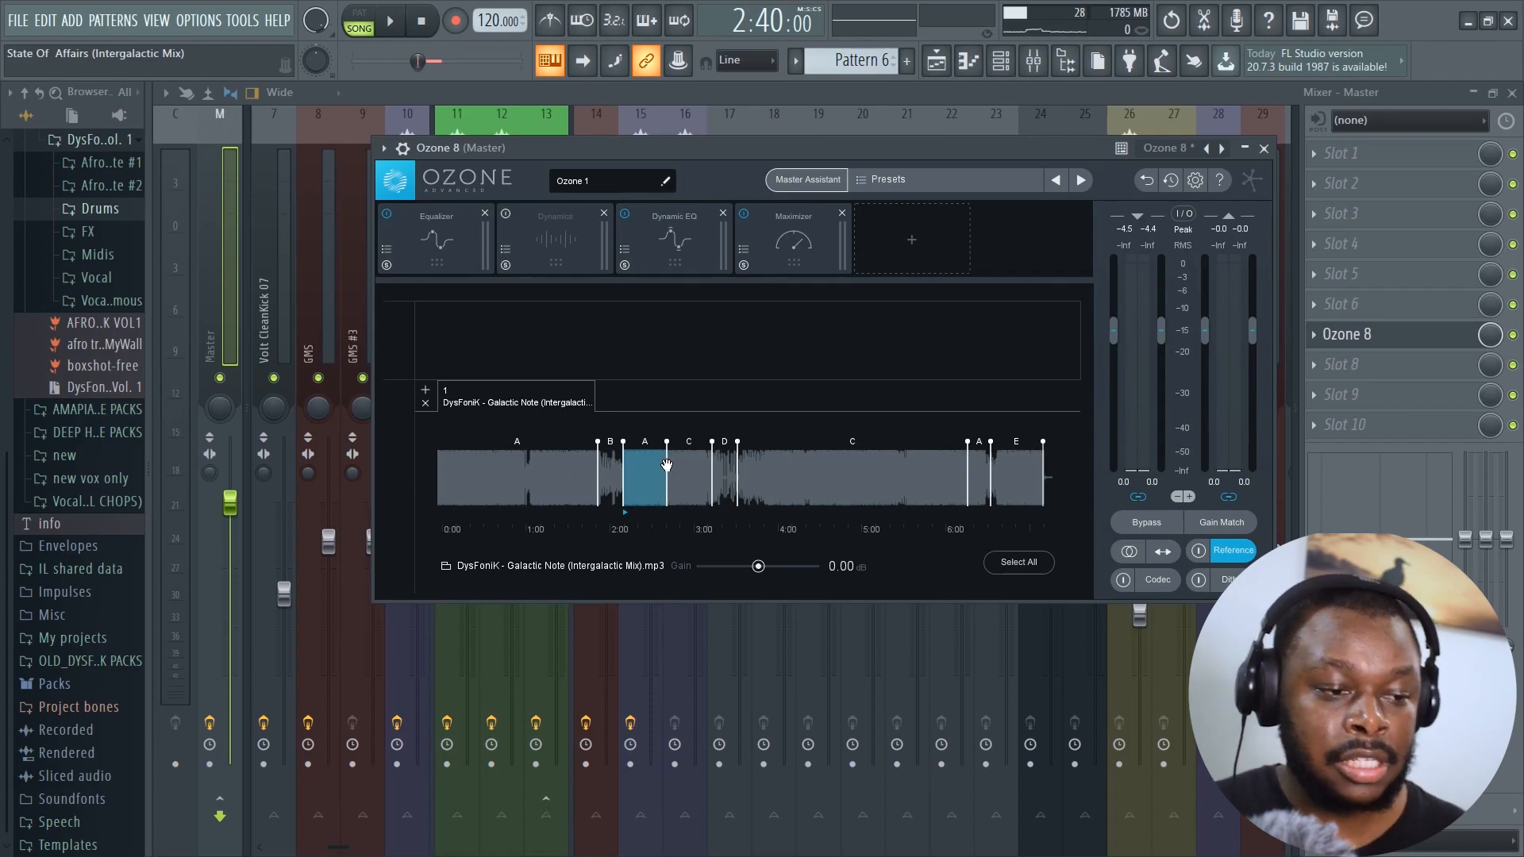
pyautogui.moveTo(657, 476)
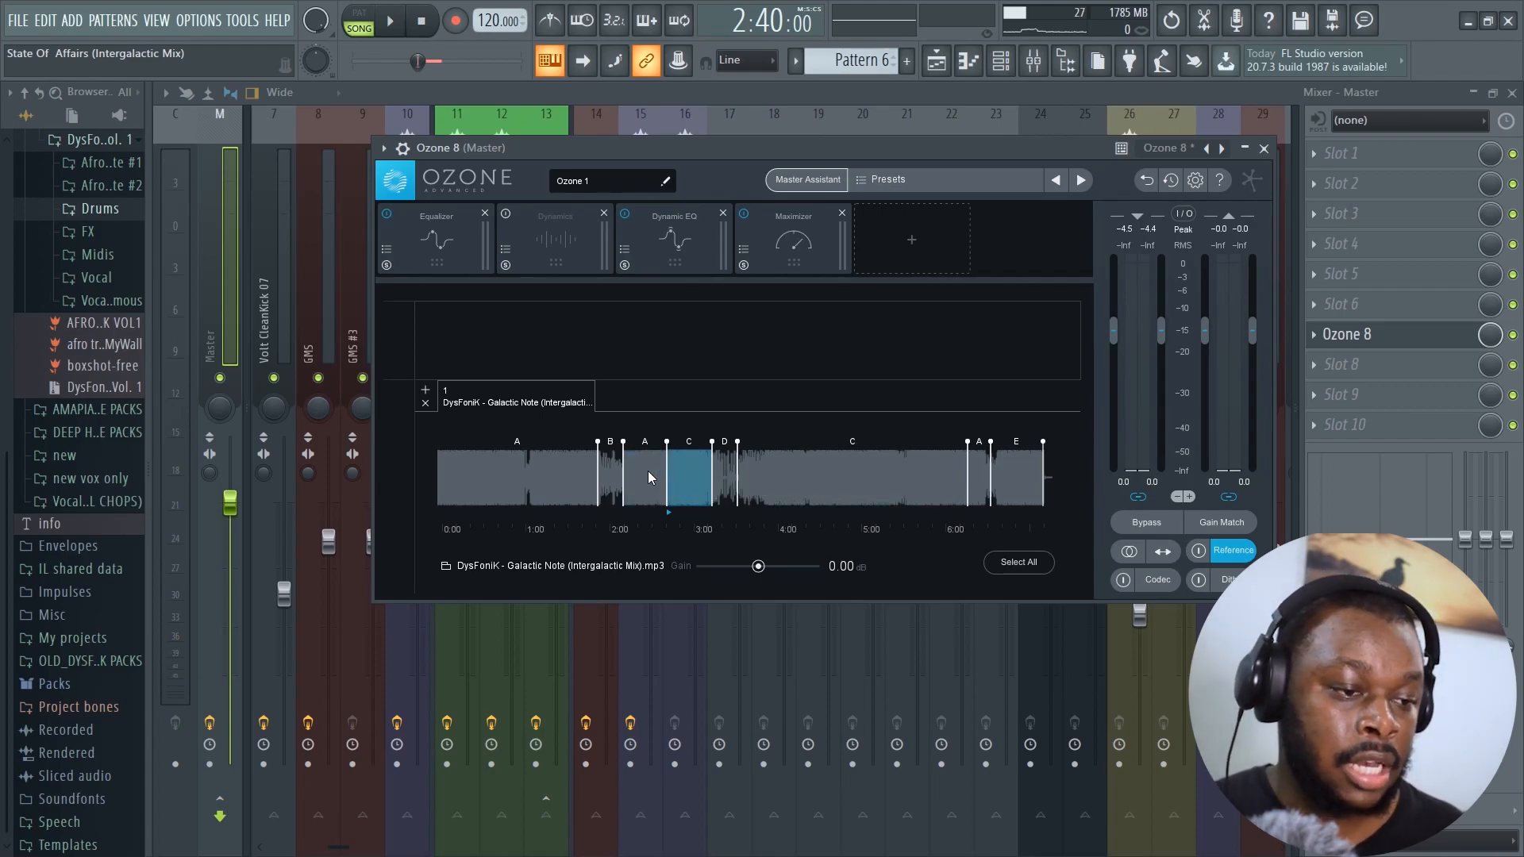
pyautogui.click(644, 477)
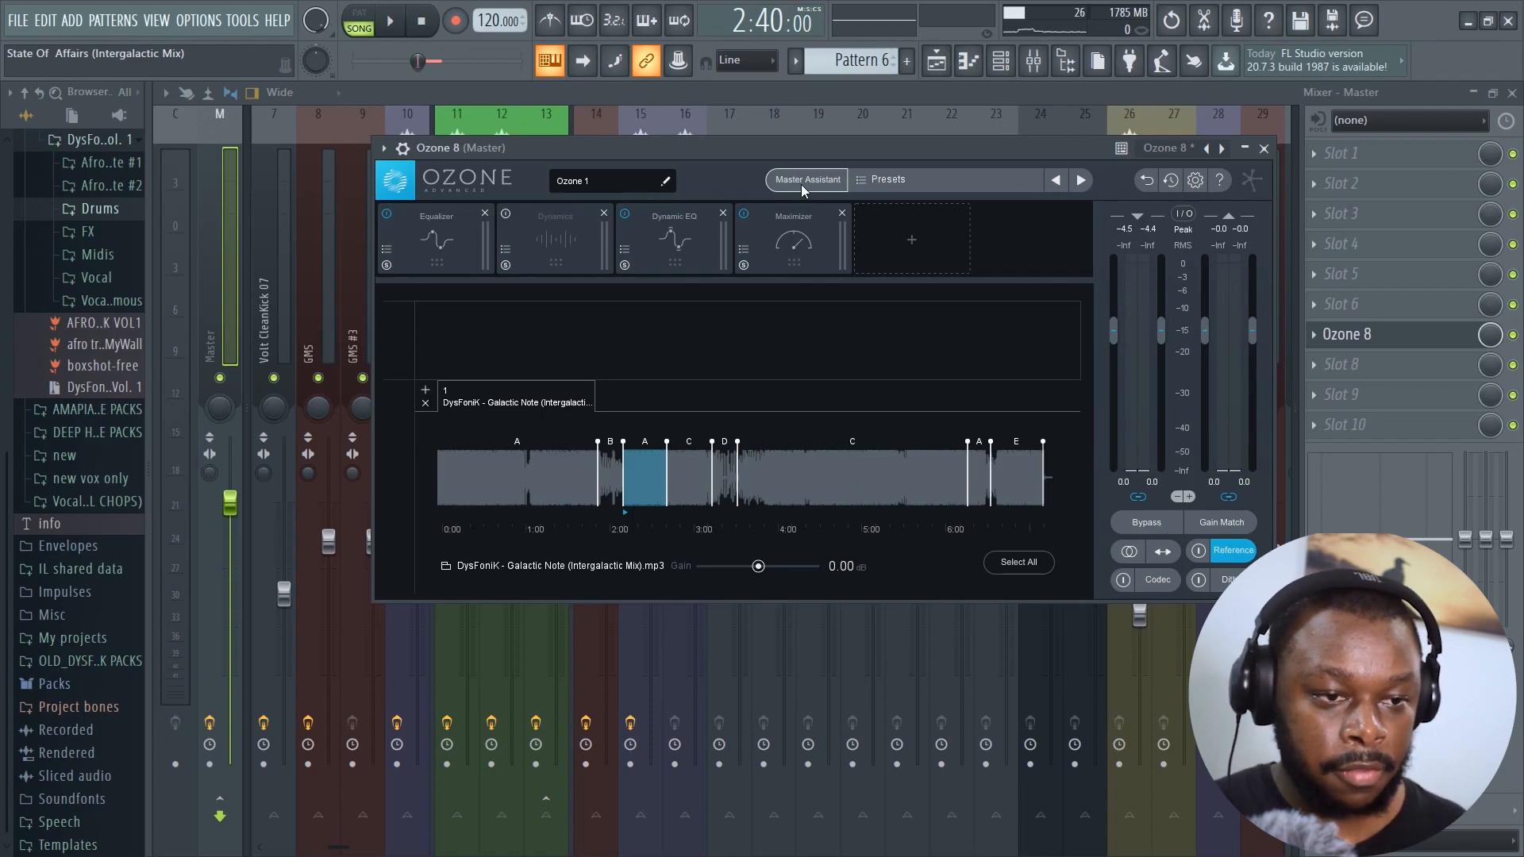
# Master toward the reference track and accept: Maximizer IRC II, threshold -9.9 dB, ceiling -0.3 dB
pyautogui.click(806, 180)
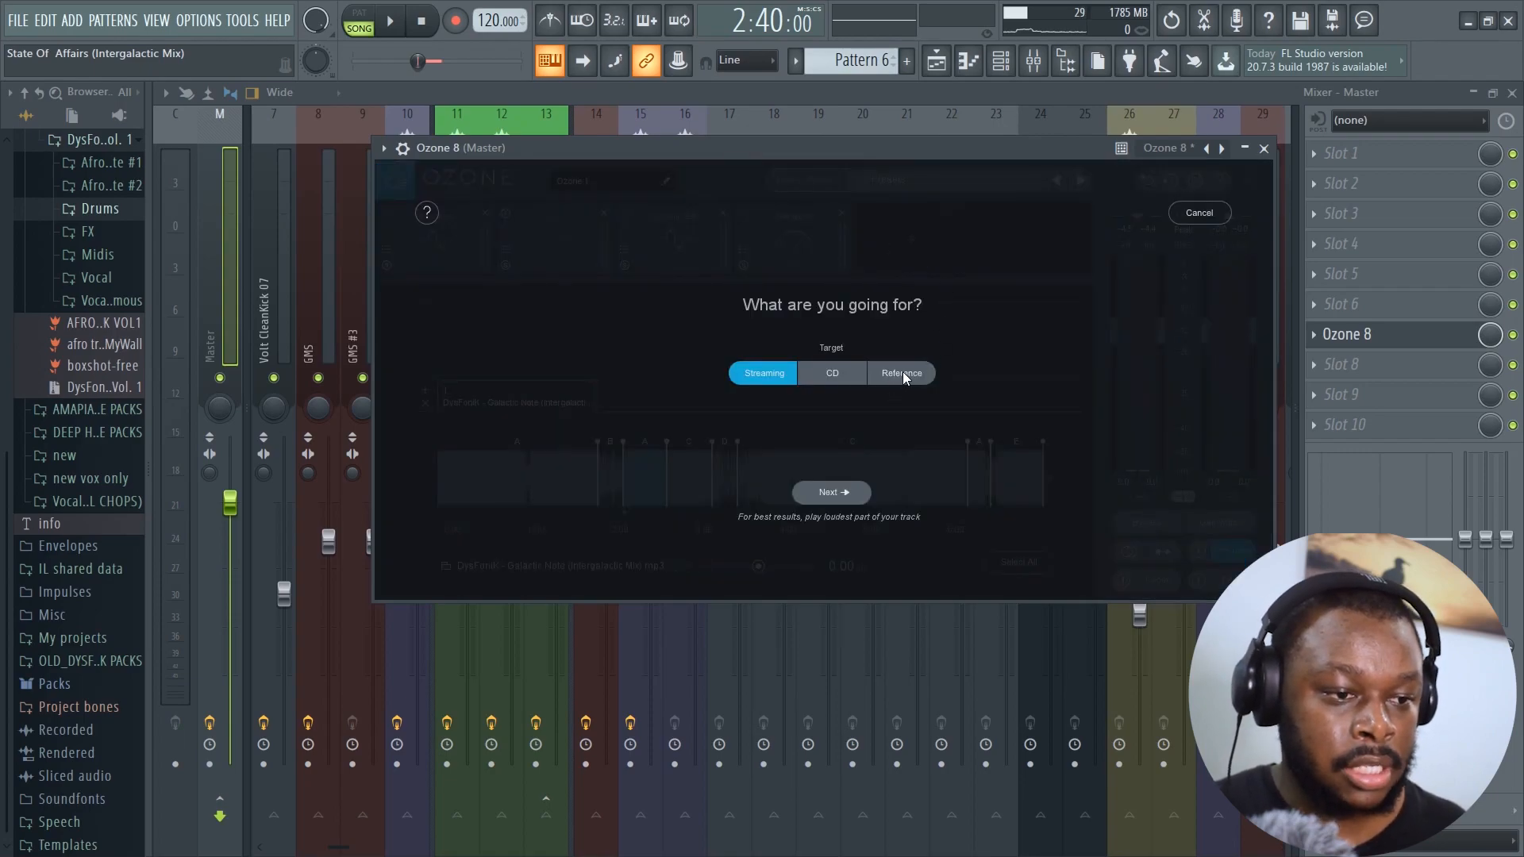
pyautogui.click(900, 373)
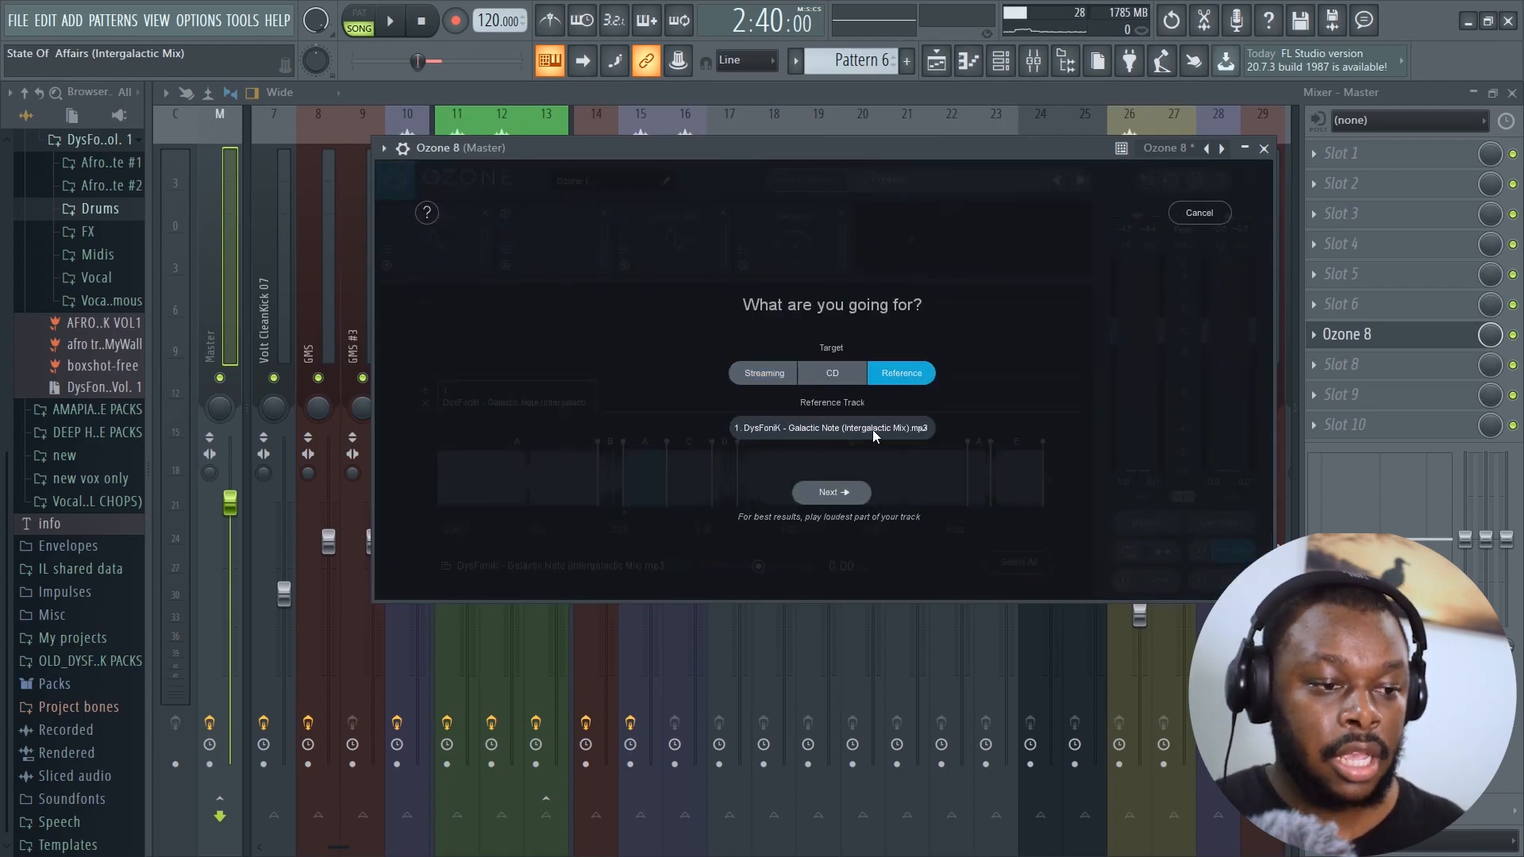
pyautogui.click(831, 428)
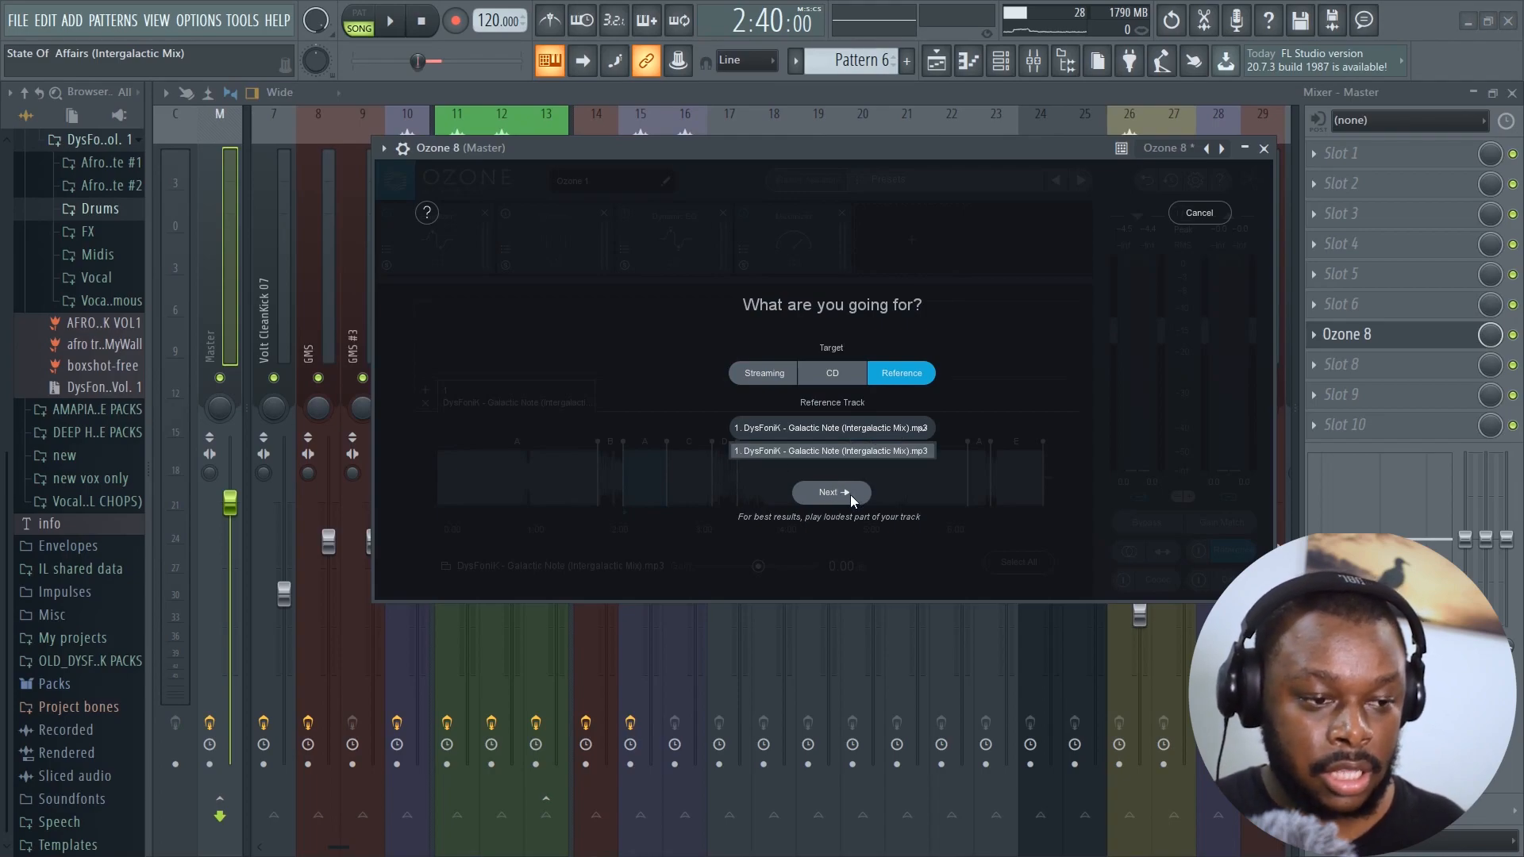
pyautogui.click(831, 492)
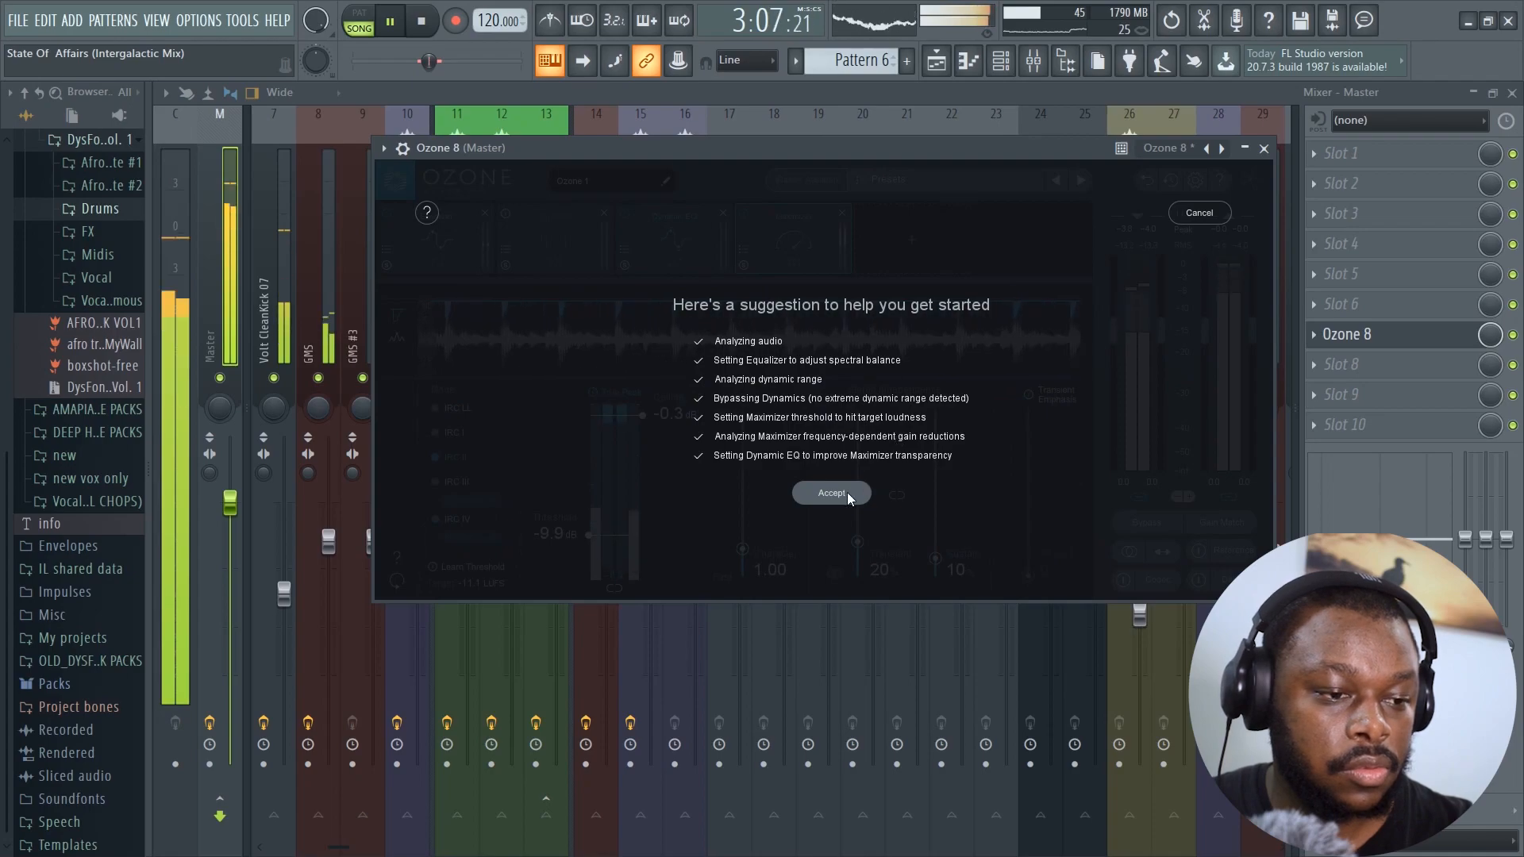
pyautogui.click(831, 492)
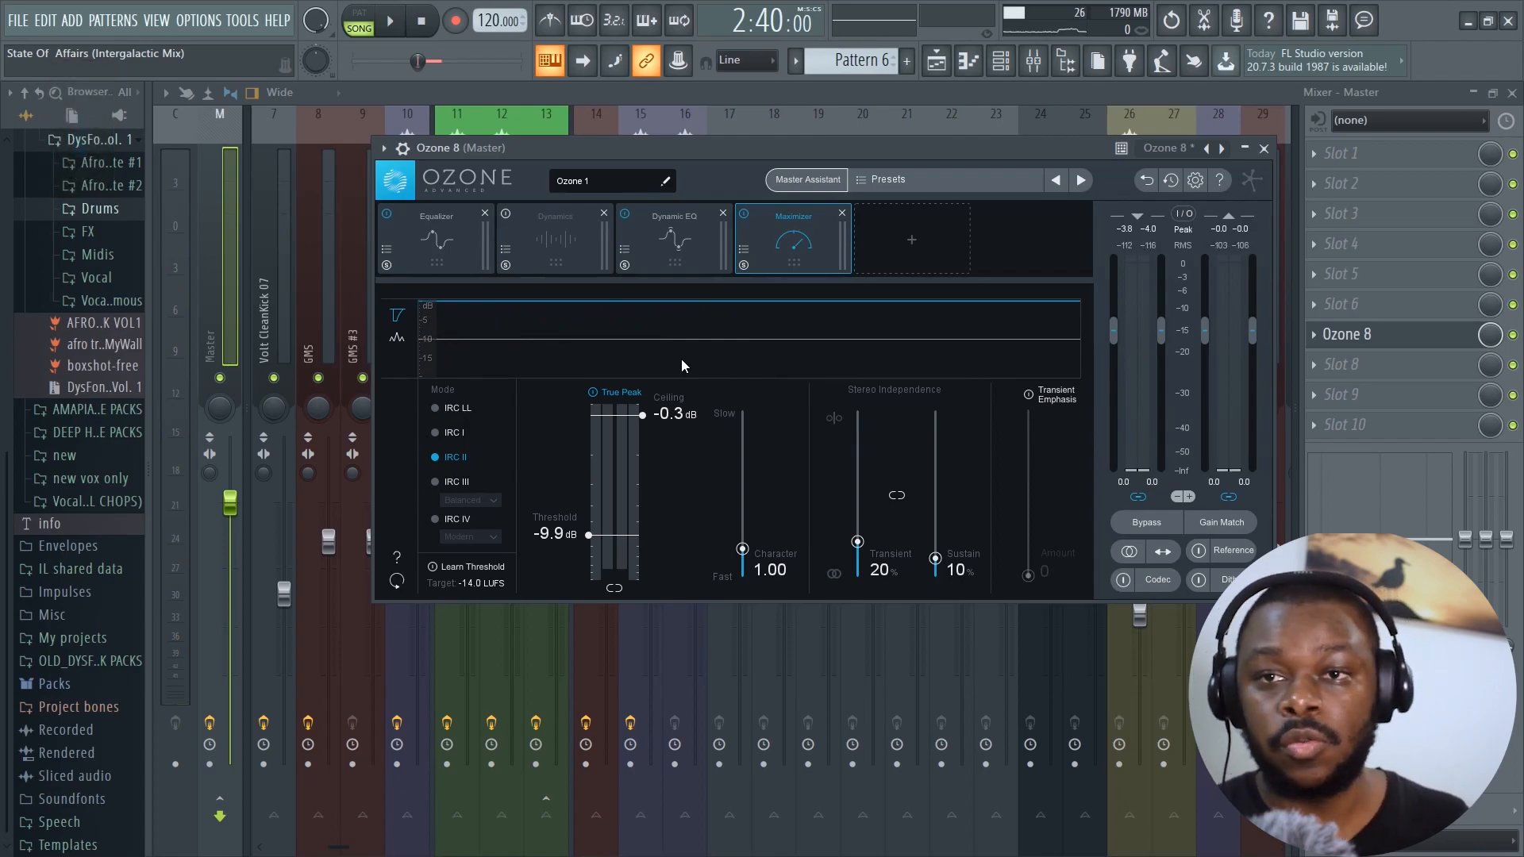
# Raise the Maximizer threshold from -9.9 dB through -7.4 dB to about -6.8 dB while auditioning
pyautogui.click(389, 19)
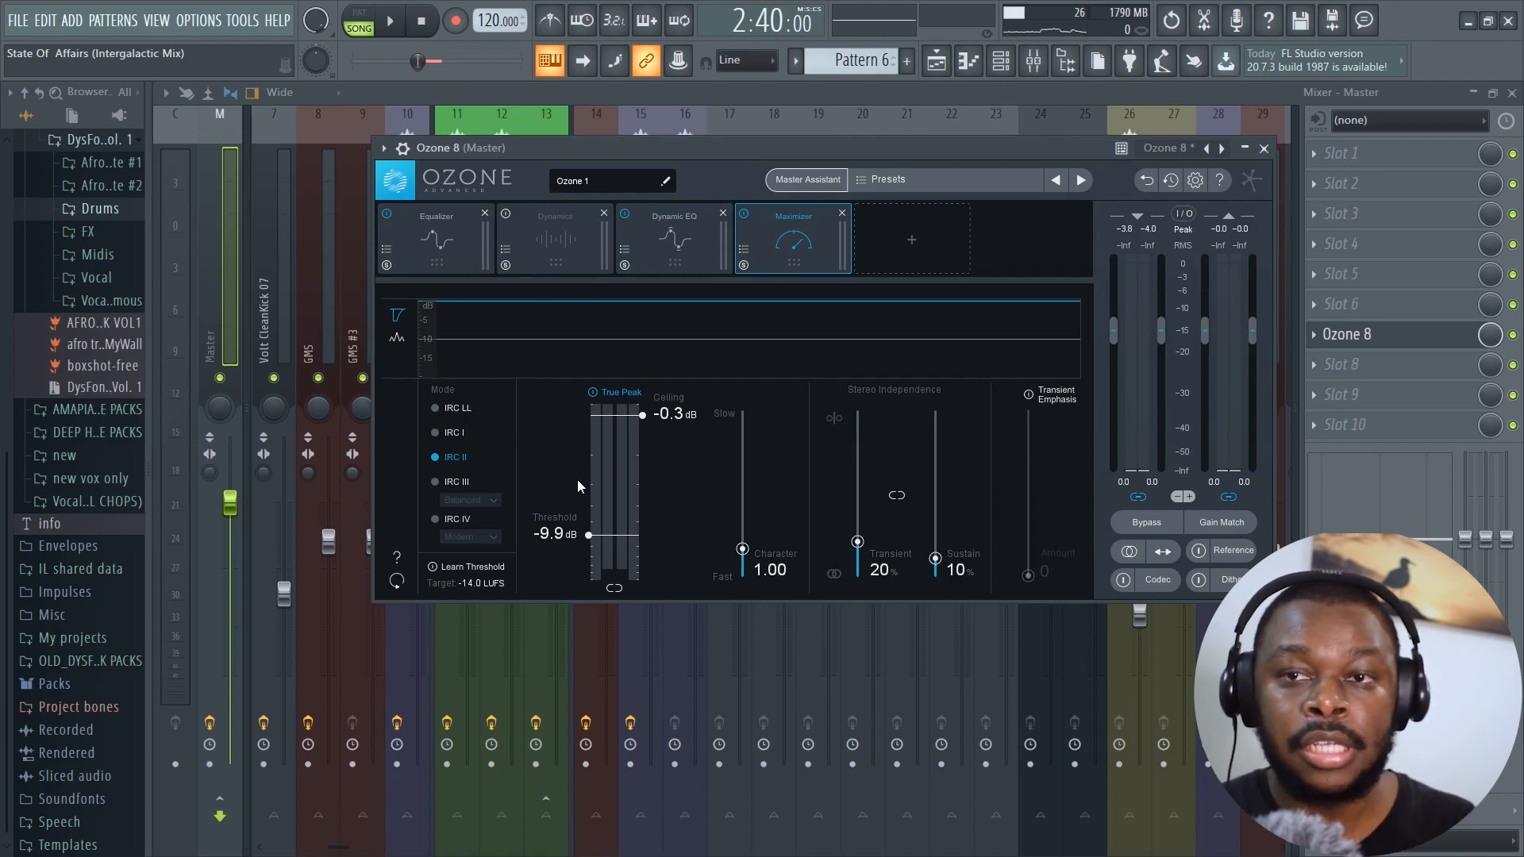
pyautogui.moveTo(588, 535); pyautogui.dragTo(623, 540)
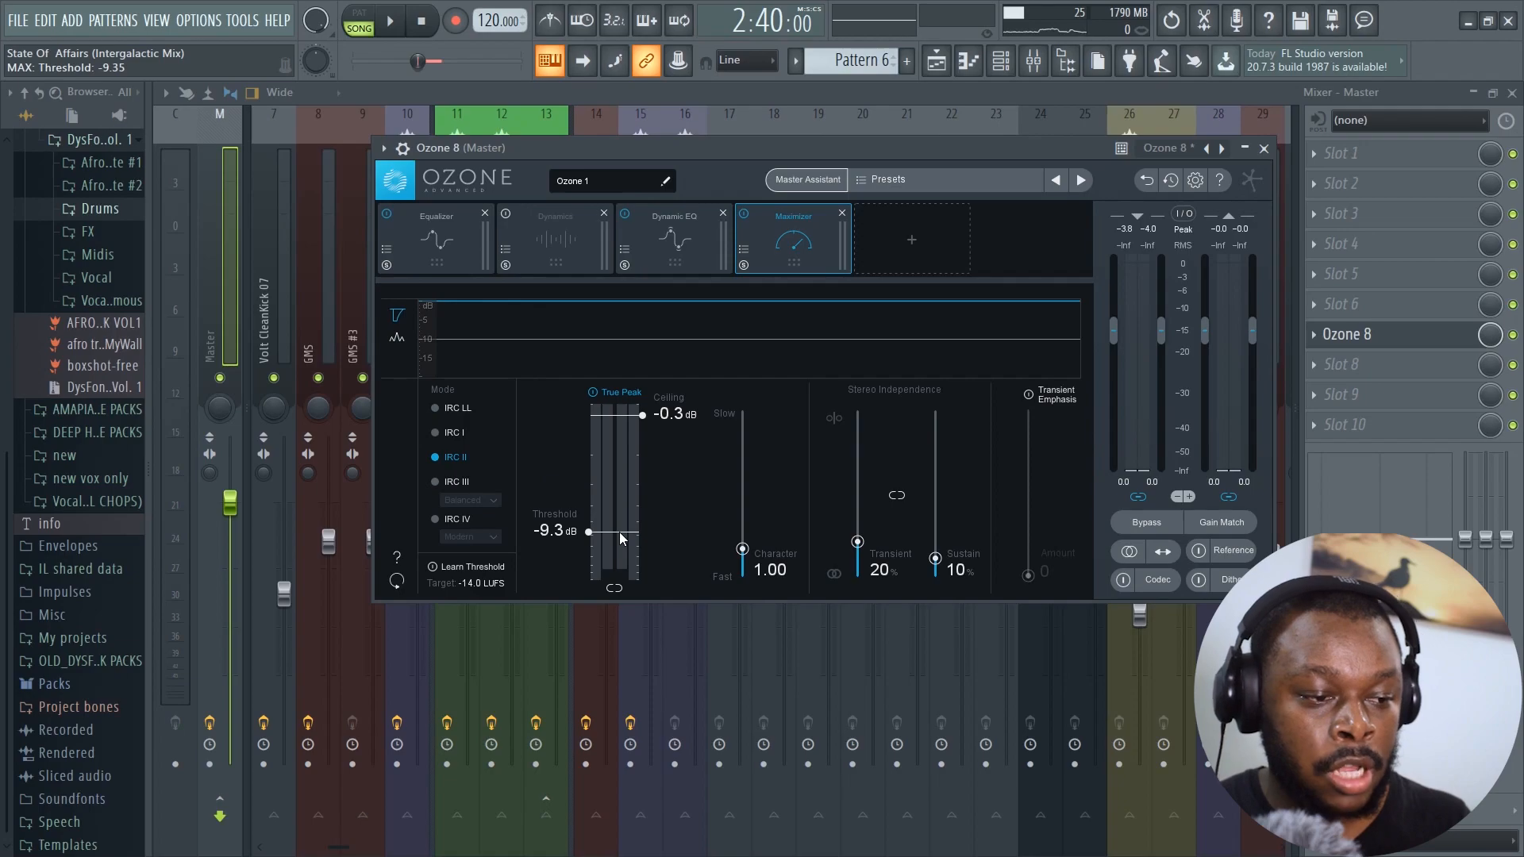
pyautogui.moveTo(588, 532); pyautogui.dragTo(588, 516)
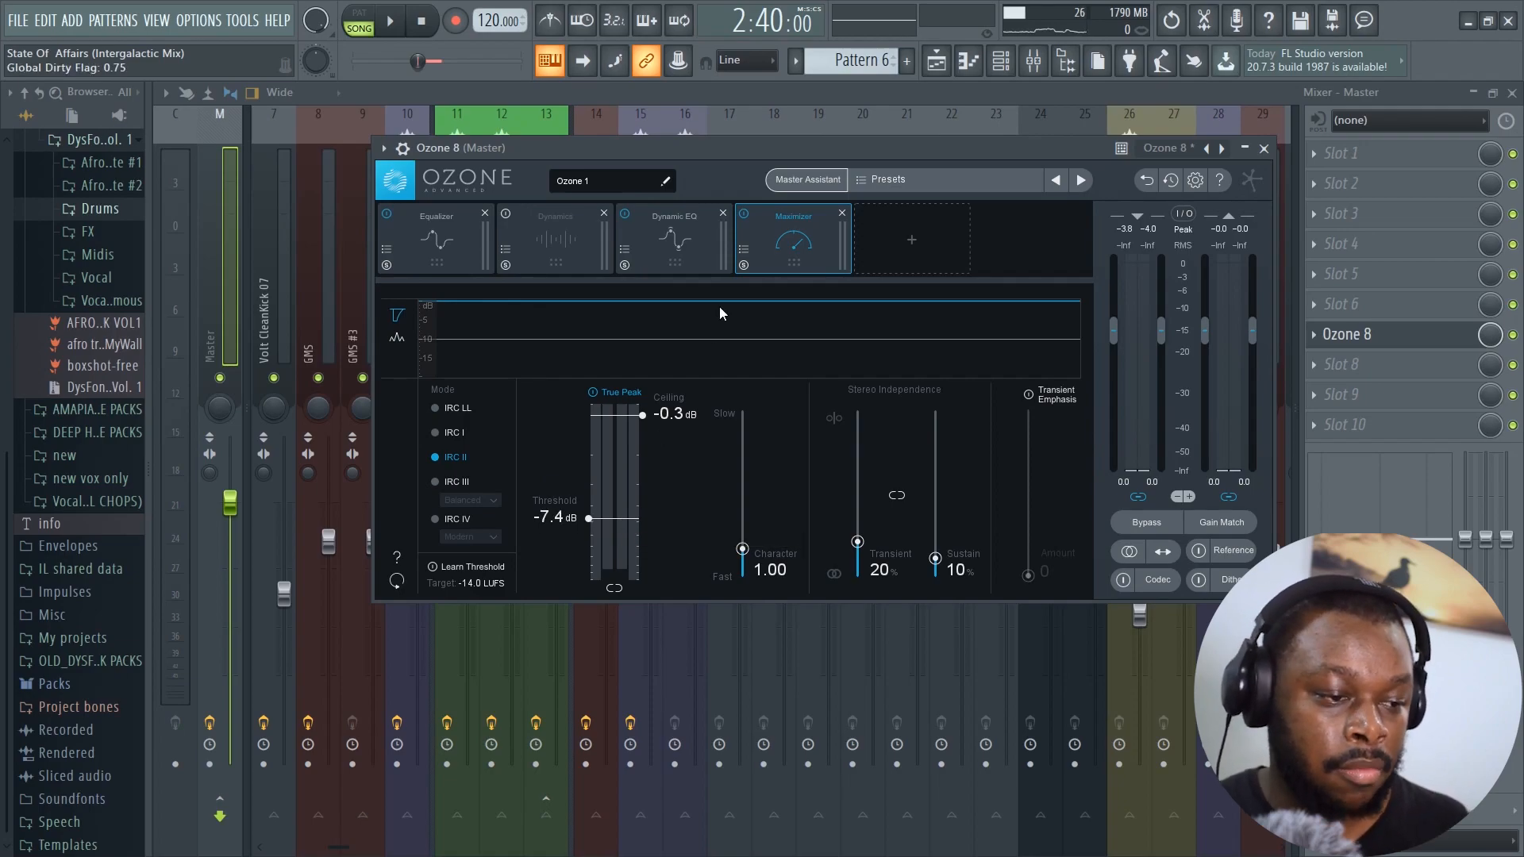
pyautogui.click(390, 19)
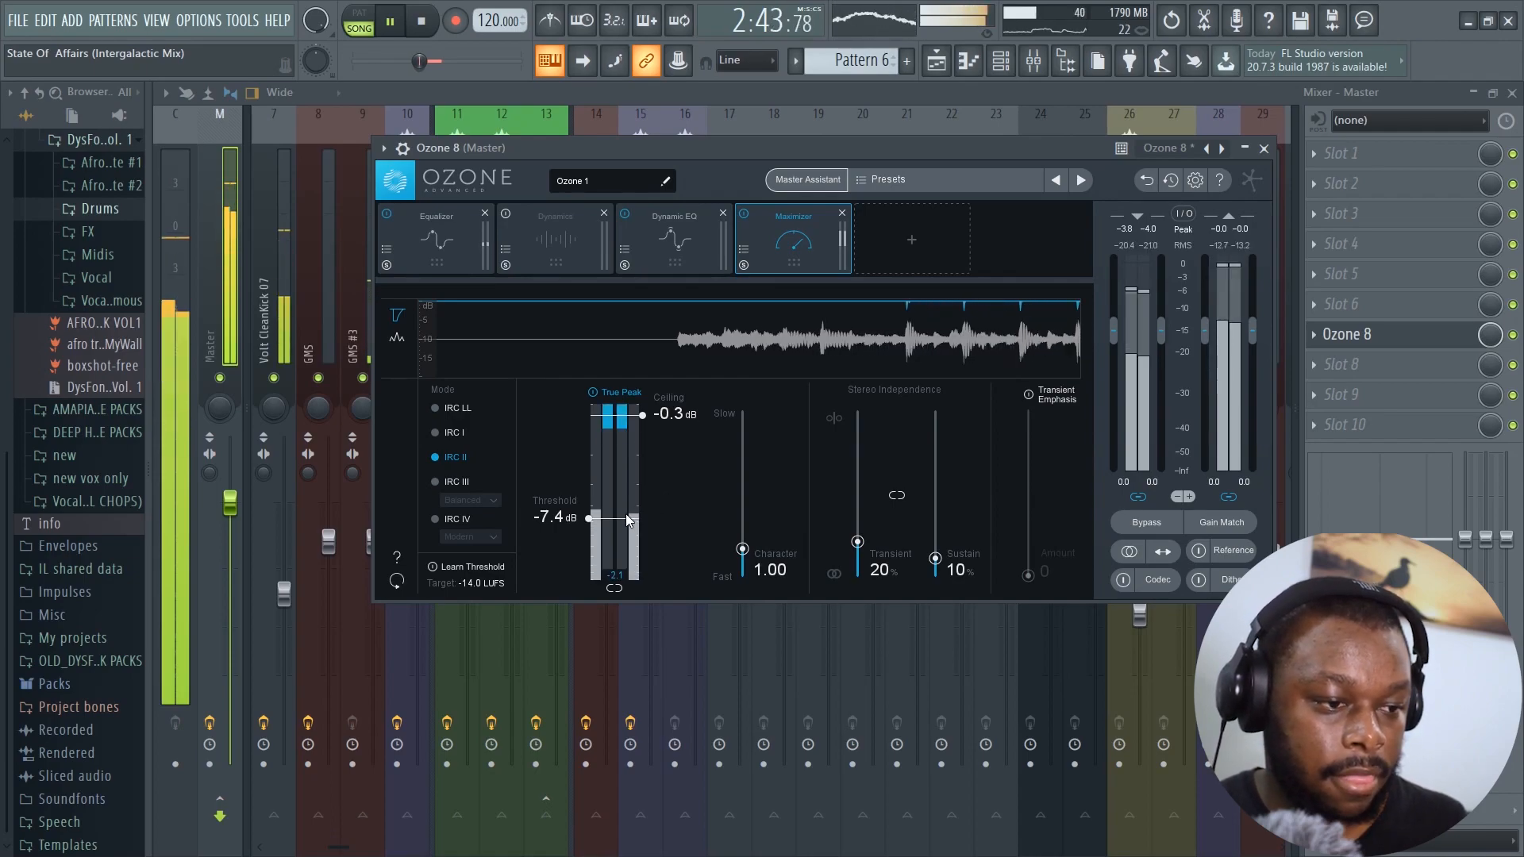
pyautogui.moveTo(628, 520); pyautogui.dragTo(628, 515)
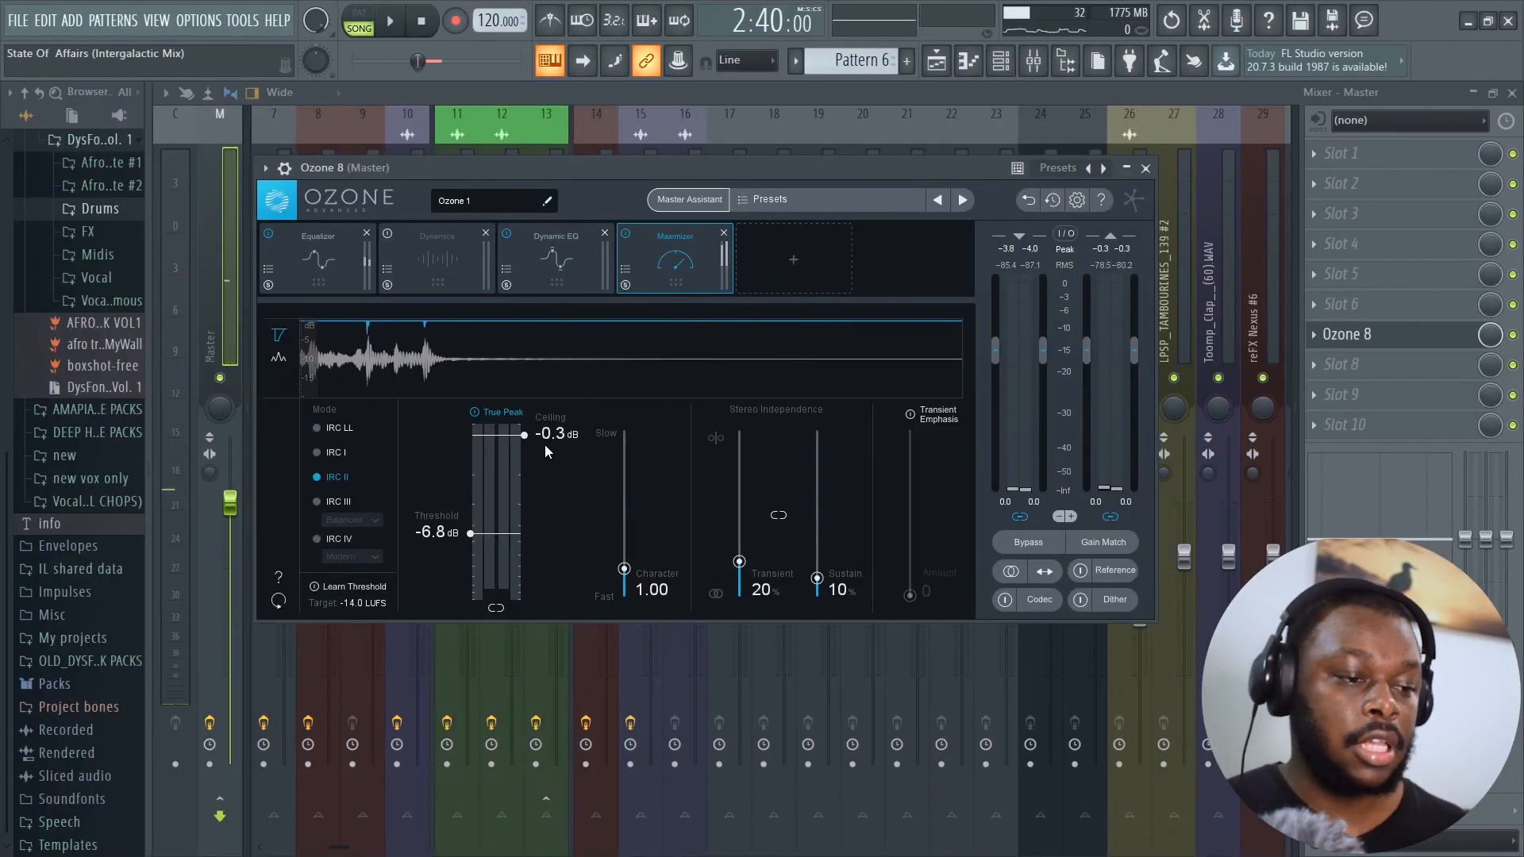
pyautogui.moveTo(563, 447)
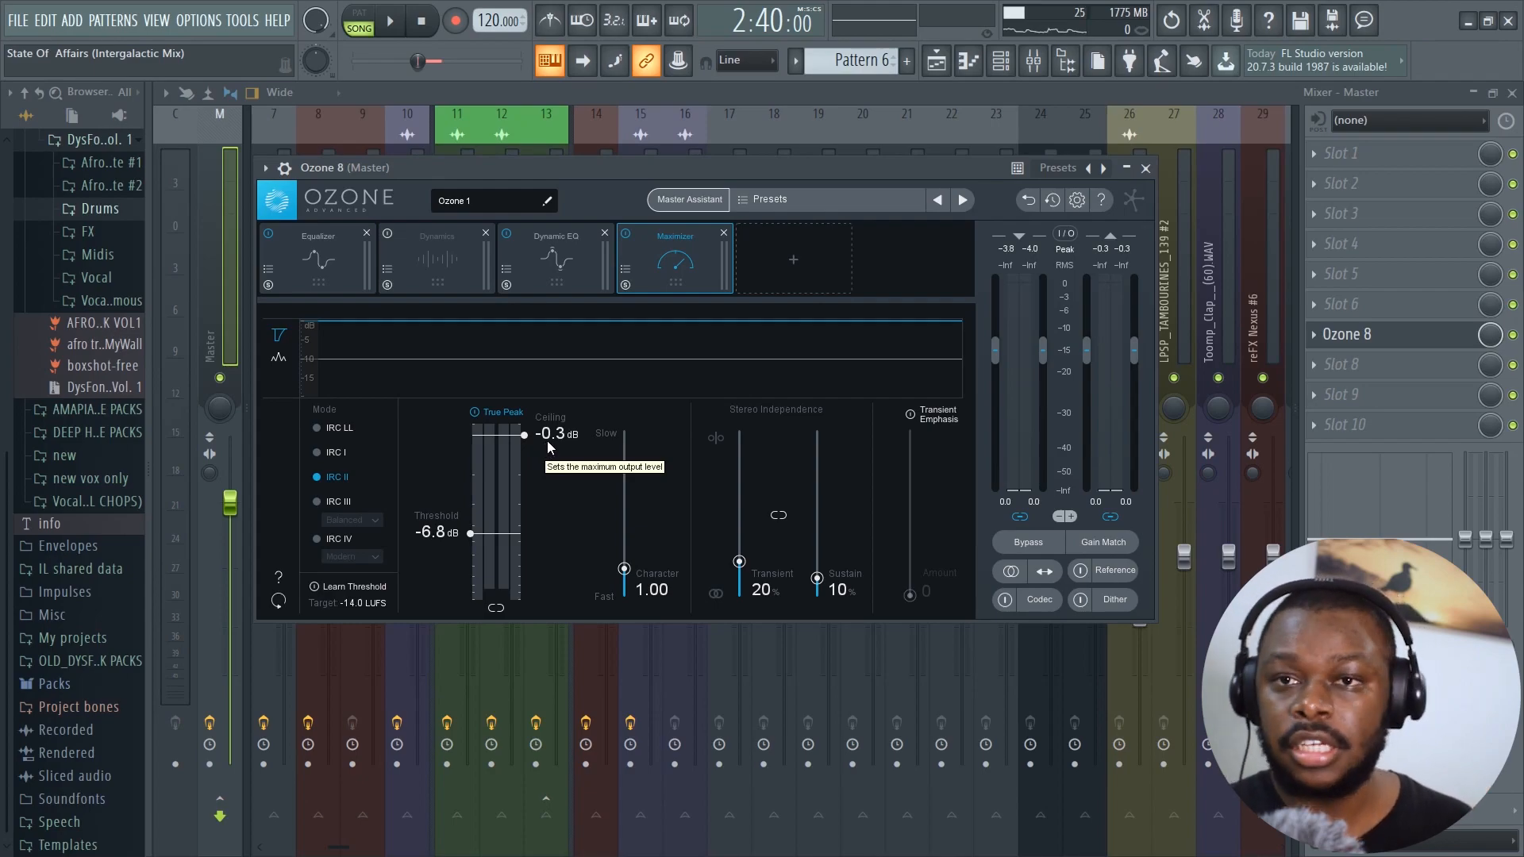
pyautogui.moveTo(530, 443)
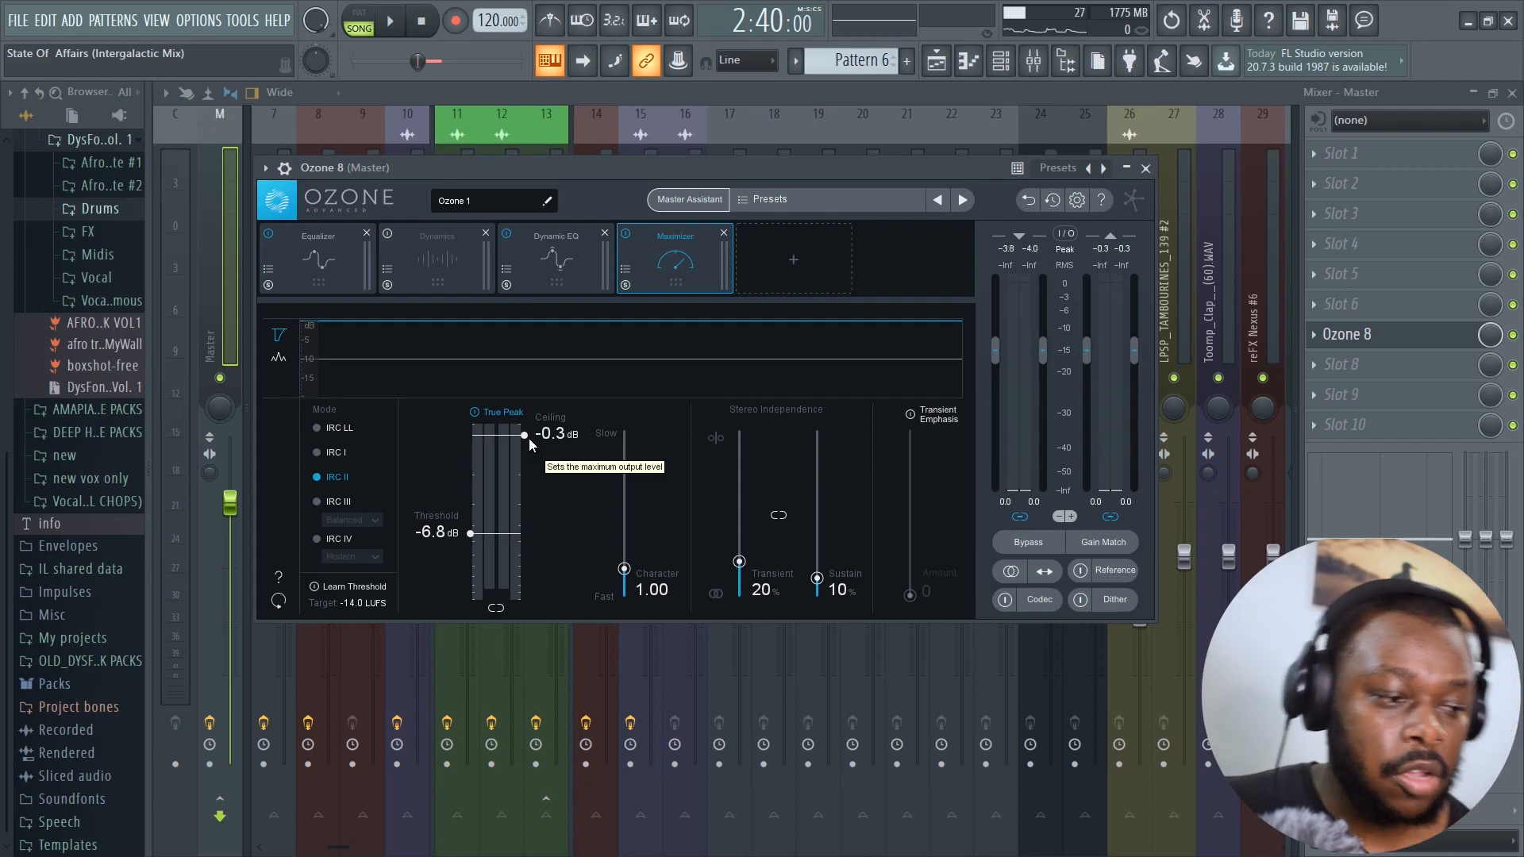